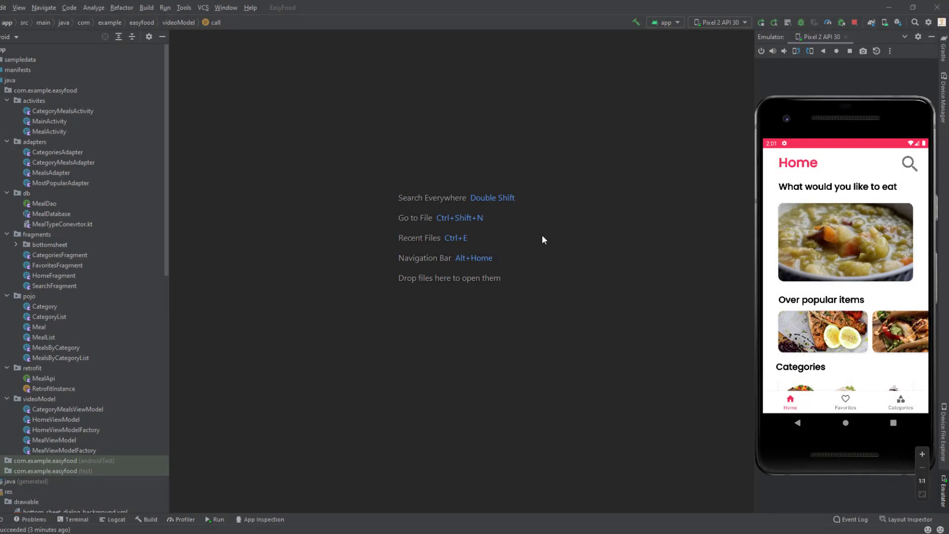
{"action": "mouse_move", "coordinate": [812, 401]}
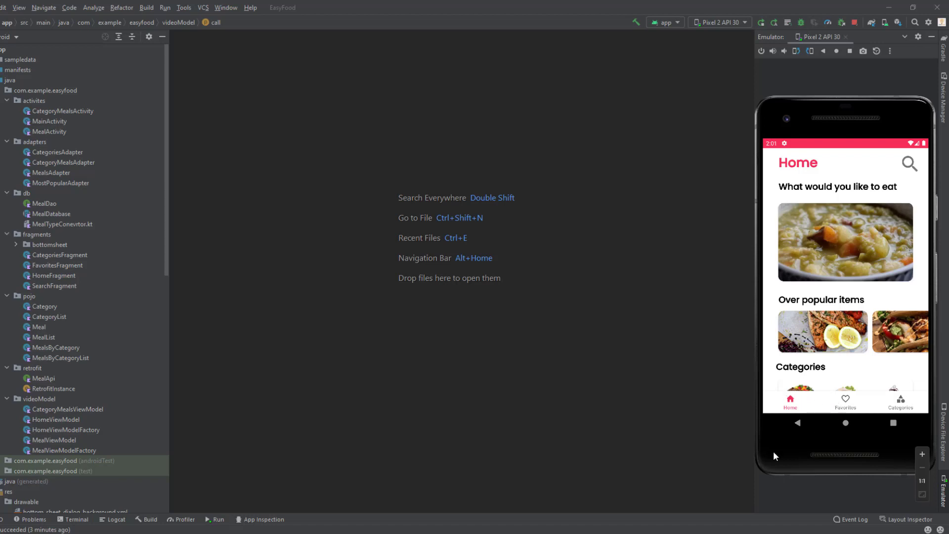
{"action": "mouse_move", "coordinate": [625, 400]}
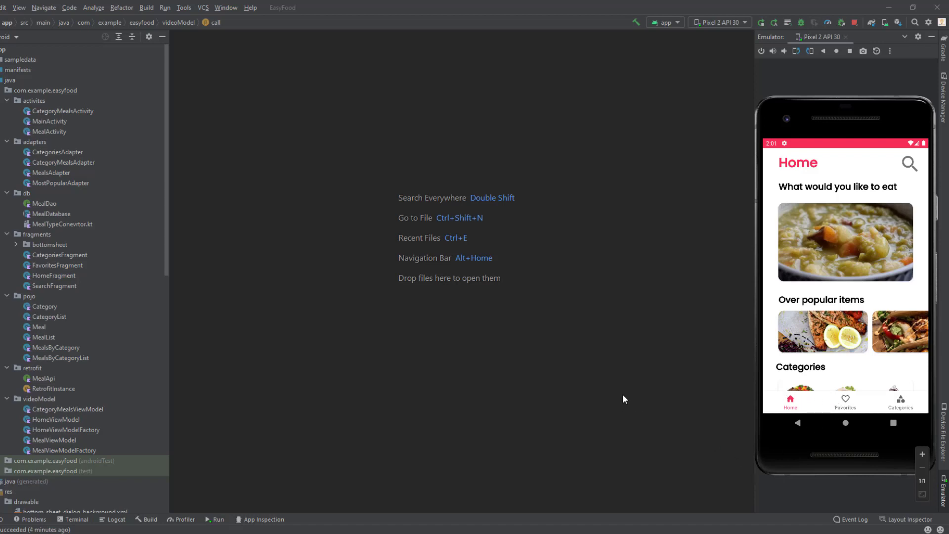
{"action": "mouse_move", "coordinate": [628, 394]}
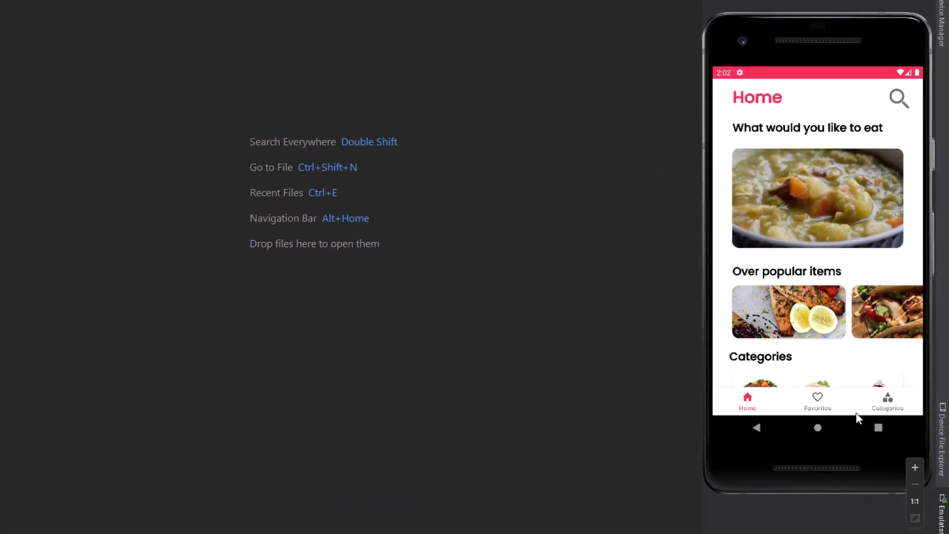
Visit the Categories screen, then show the Favorites list with its two saved meals
{"action": "left_click", "coordinate": [888, 401]}
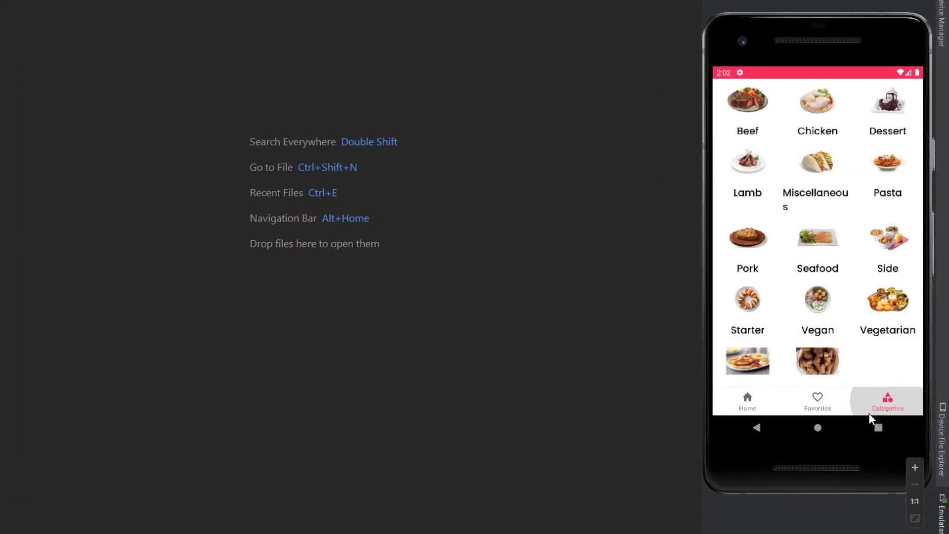
{"action": "mouse_move", "coordinate": [758, 430]}
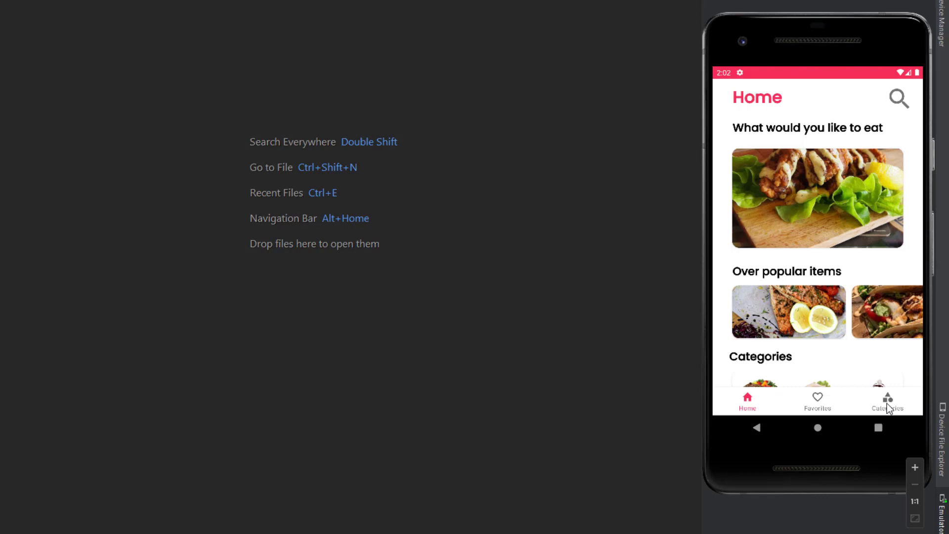
{"action": "mouse_move", "coordinate": [819, 406]}
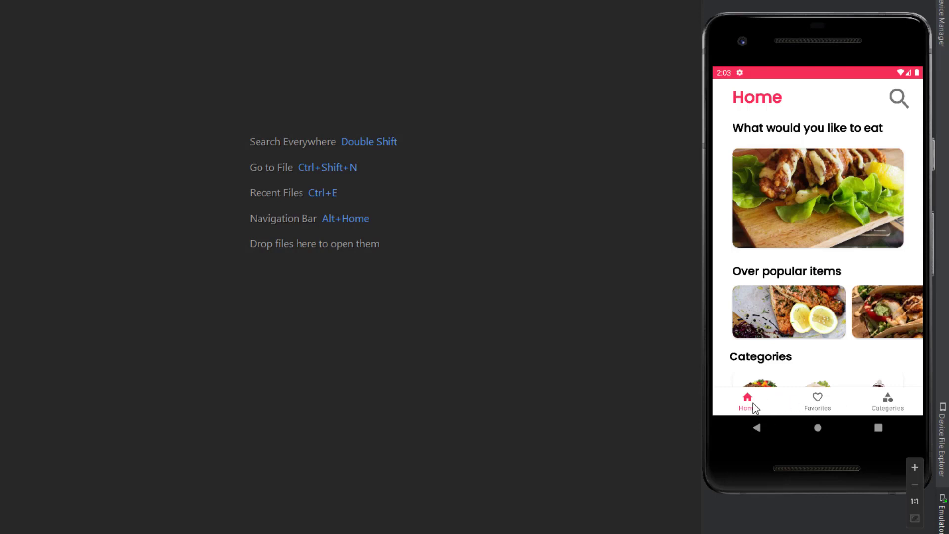
{"action": "left_click", "coordinate": [818, 400]}
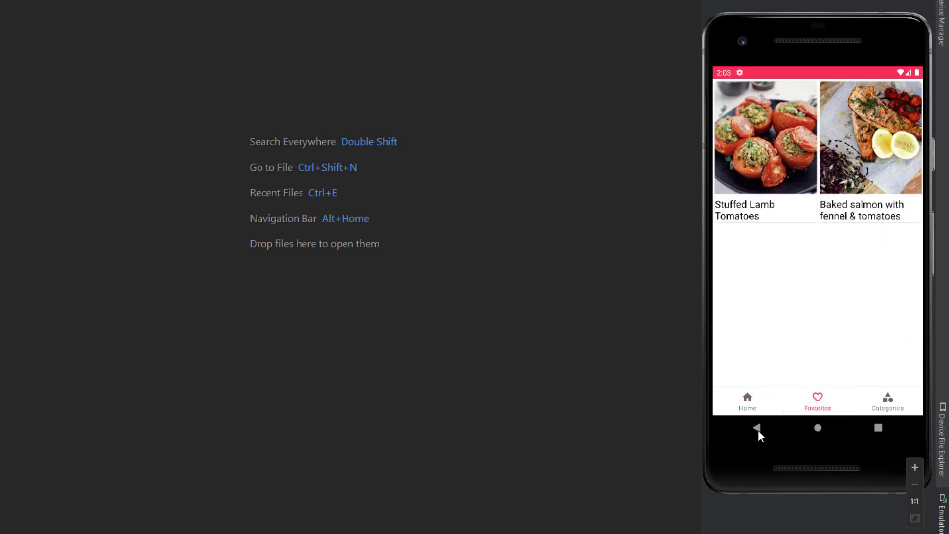
{"action": "mouse_move", "coordinate": [762, 389]}
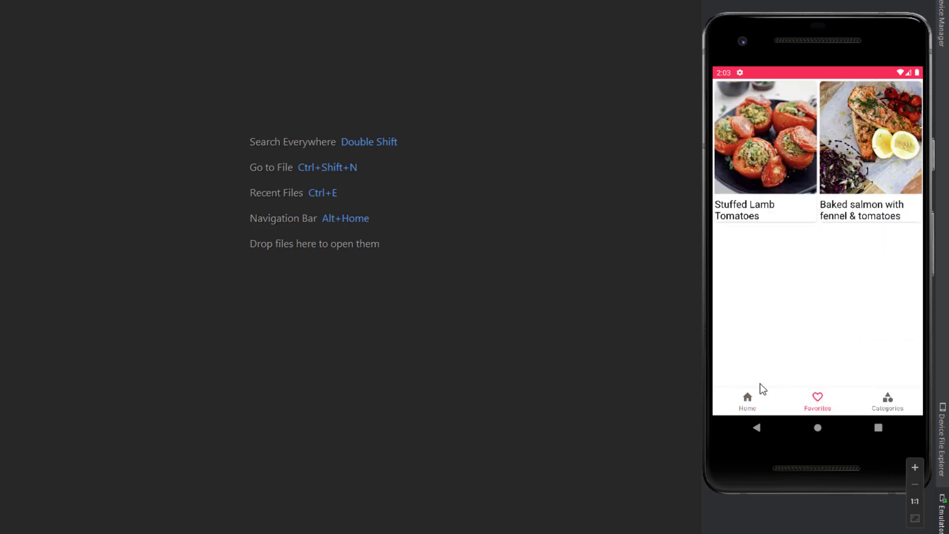
{"action": "mouse_move", "coordinate": [746, 425]}
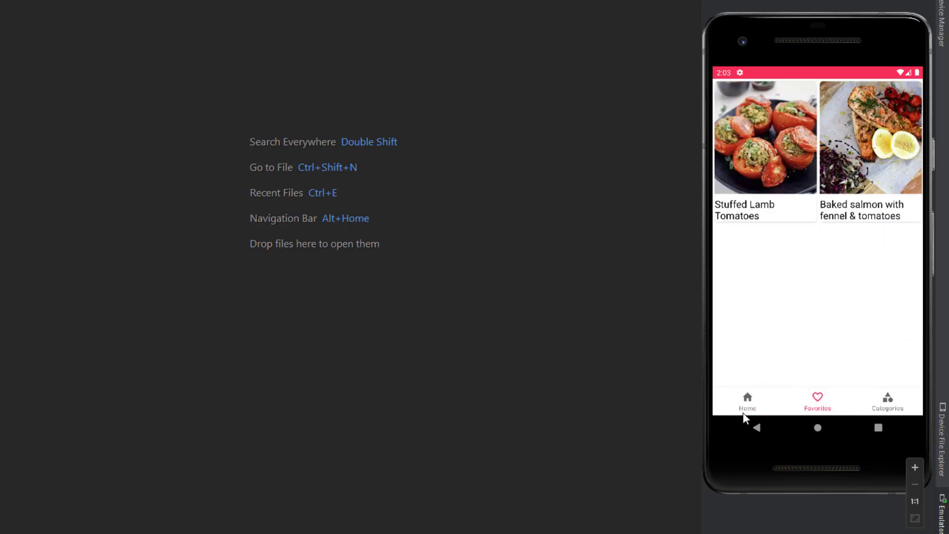
{"action": "mouse_move", "coordinate": [759, 406]}
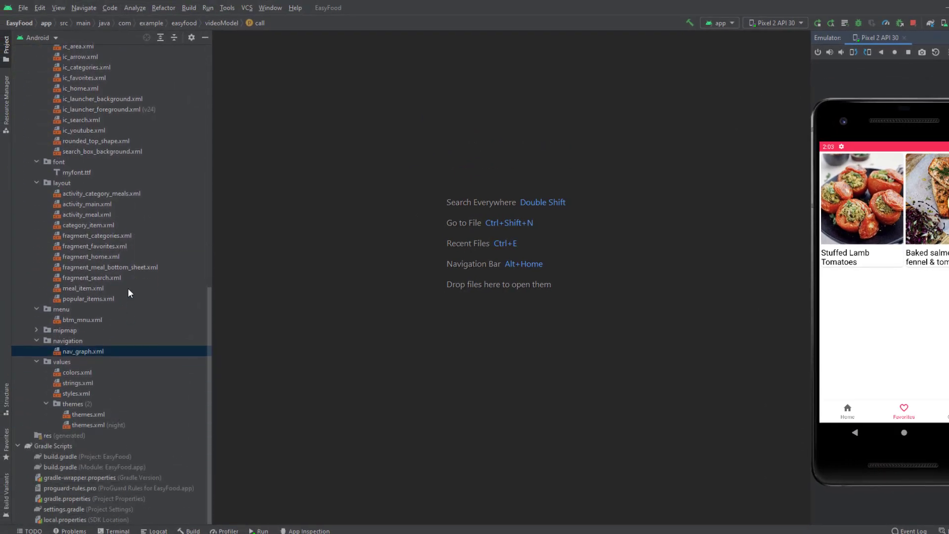
Open activity_main.xml and give the nav host fragment app:defaultNavHost="true"
{"action": "scroll", "scroll_direction": "down", "scroll_amount": 3}
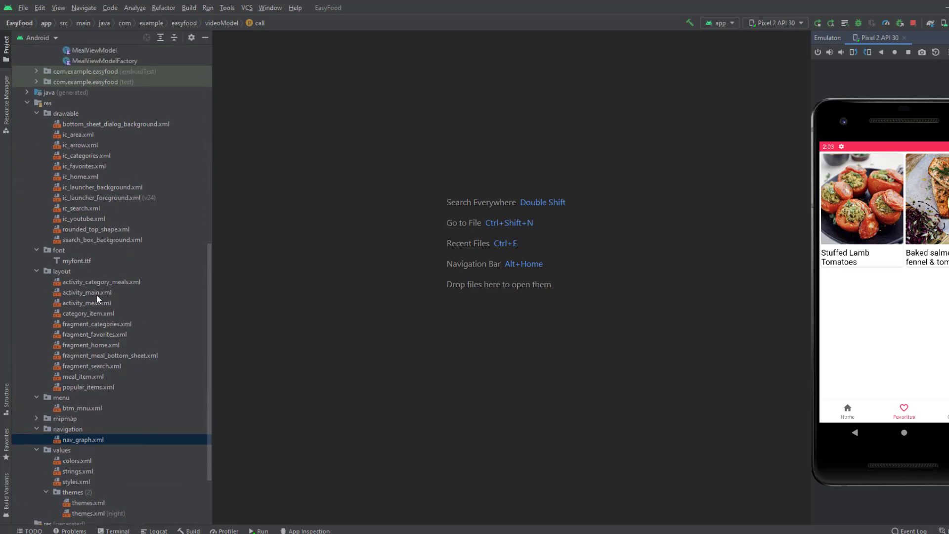
{"action": "double_click", "coordinate": [86, 293]}
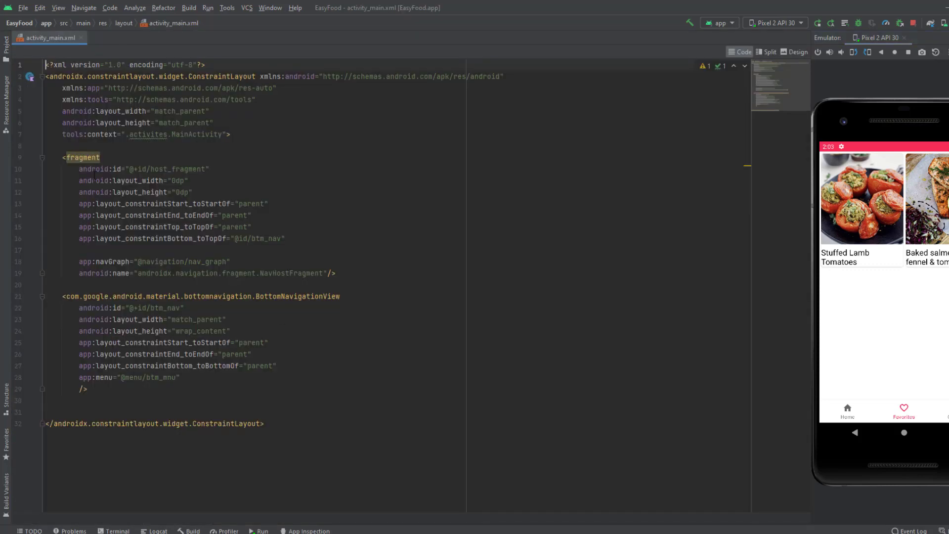
{"action": "left_click", "coordinate": [328, 274]}
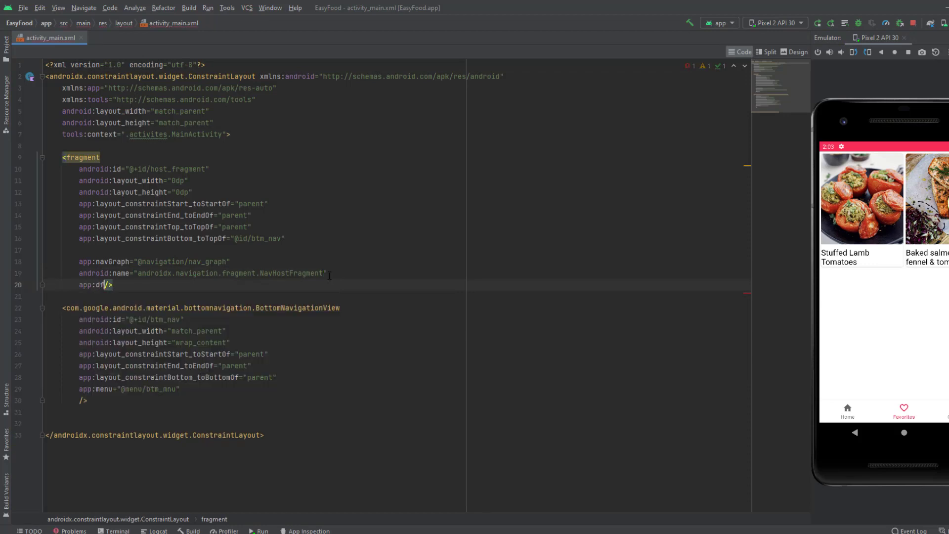
{"action": "type", "text": "aultNavHost=\""}
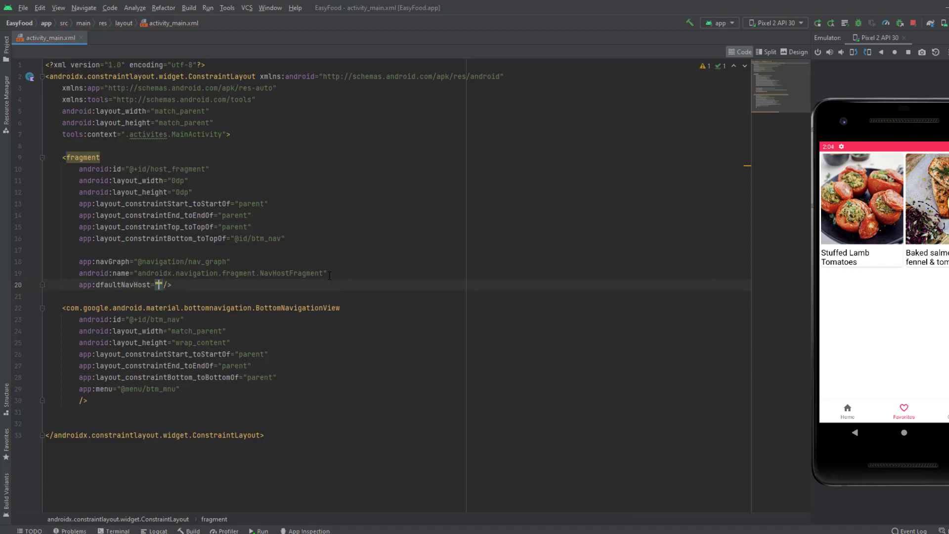
{"action": "type", "text": "true"}
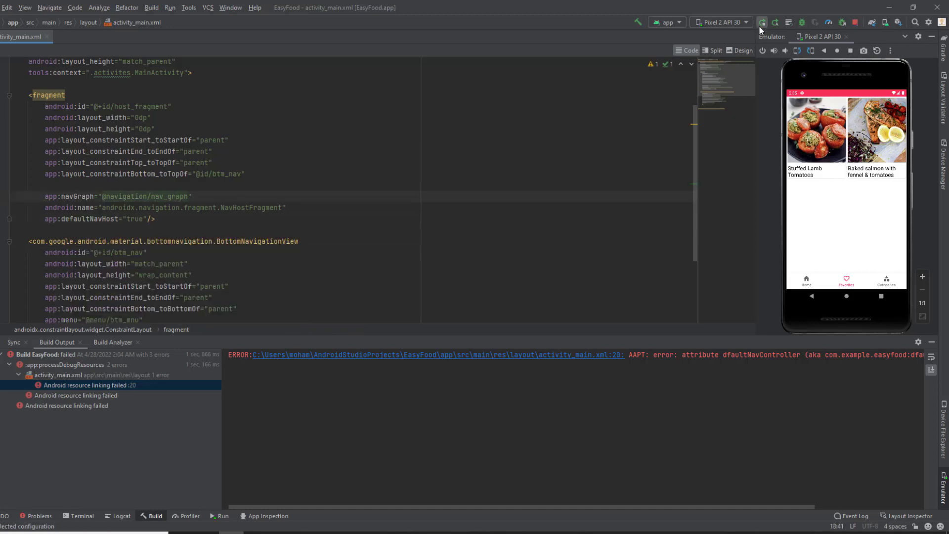
Rerun the app, open Favorites, then go back to Home with a new random meal
{"action": "left_click", "coordinate": [763, 22]}
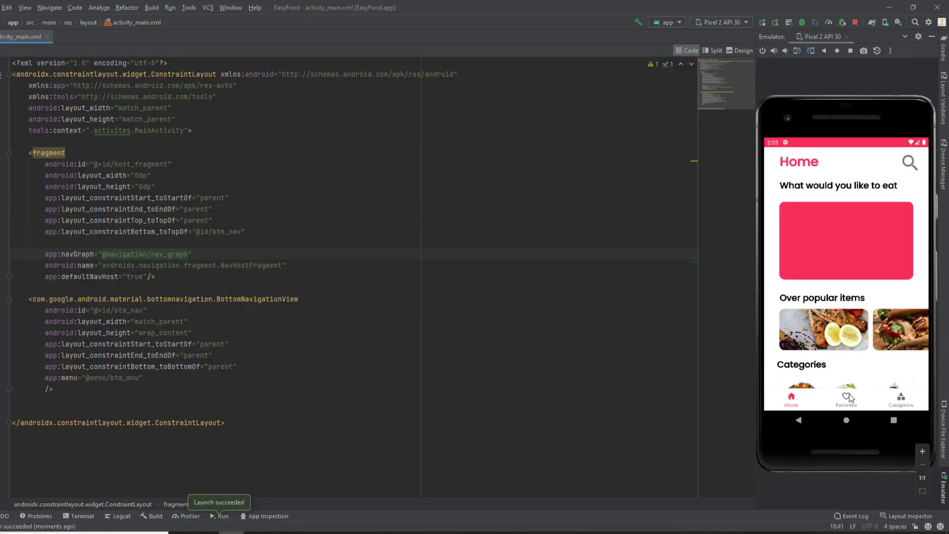
{"action": "left_click", "coordinate": [846, 396]}
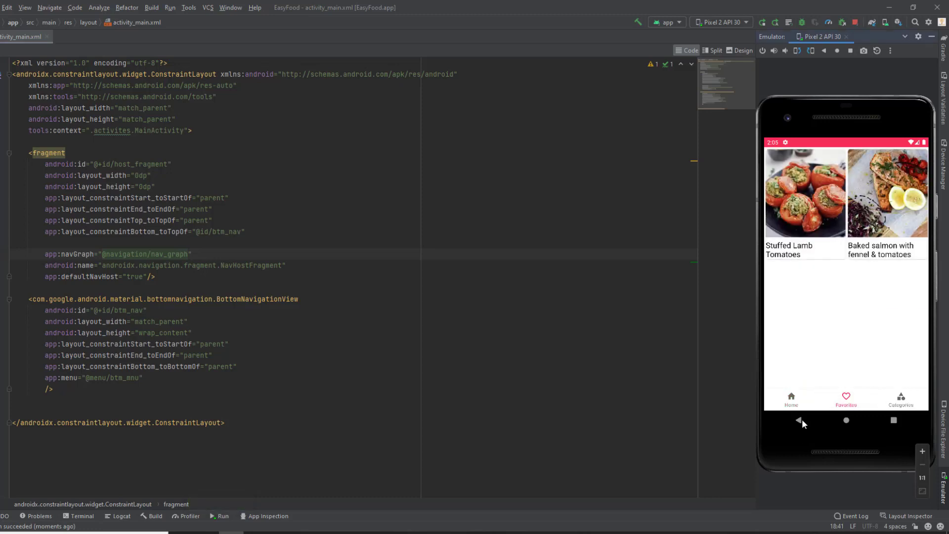
{"action": "left_click", "coordinate": [792, 399]}
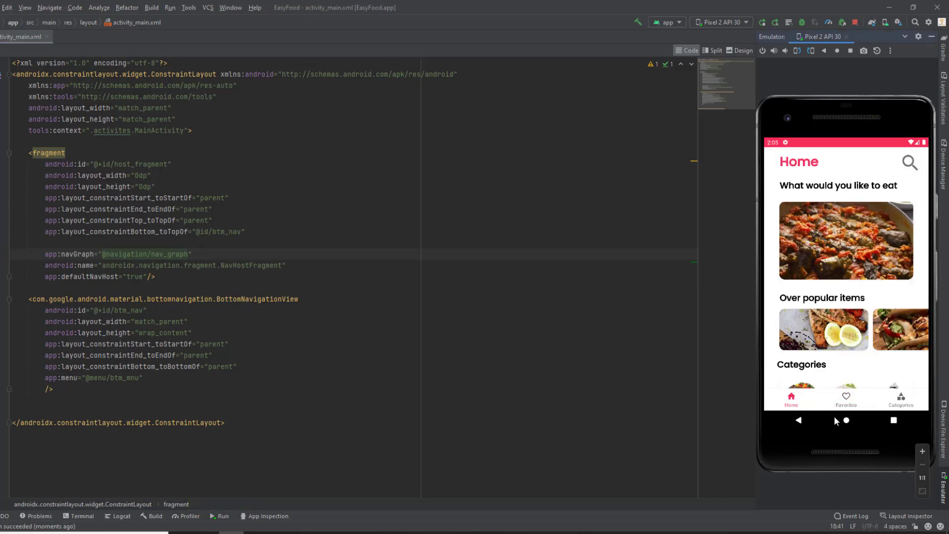
{"action": "mouse_move", "coordinate": [793, 413]}
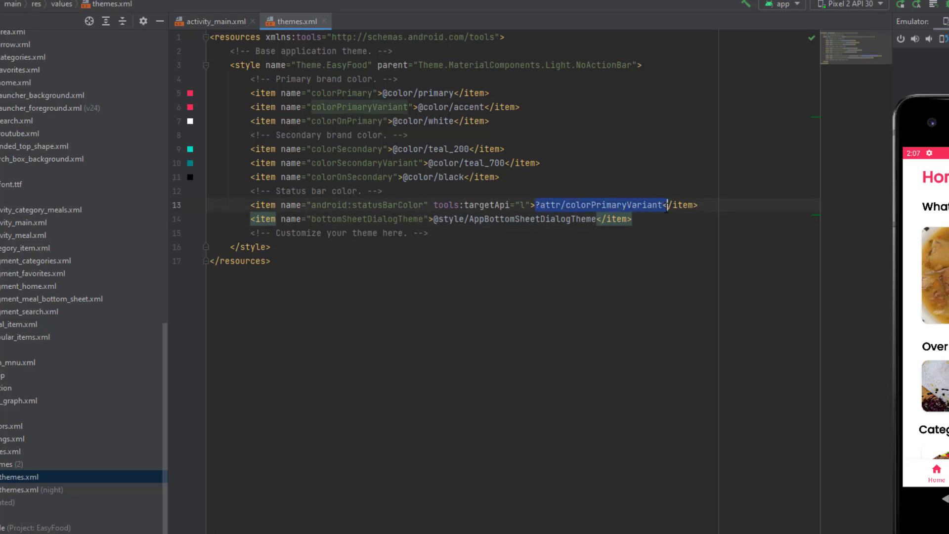
{"action": "key", "text": "Delete"}
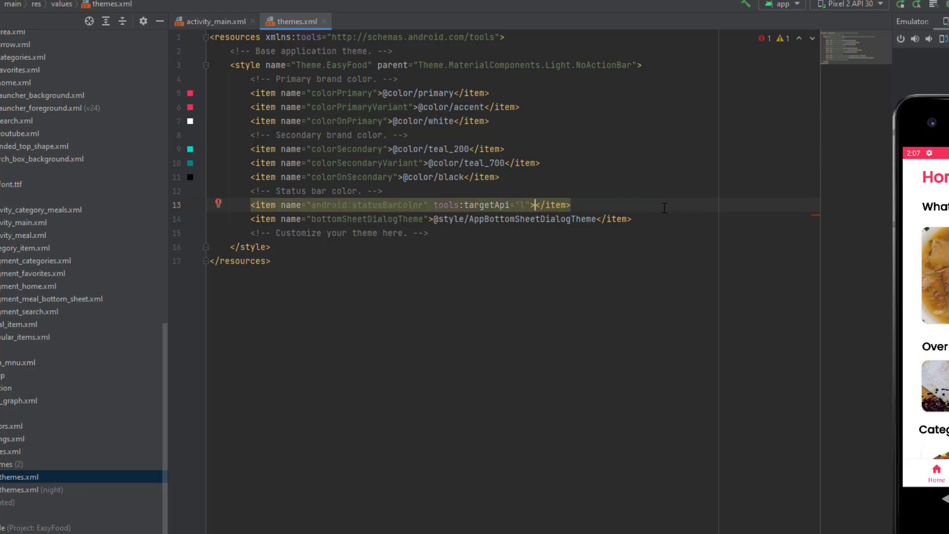
{"action": "type", "text": ">@color/white"}
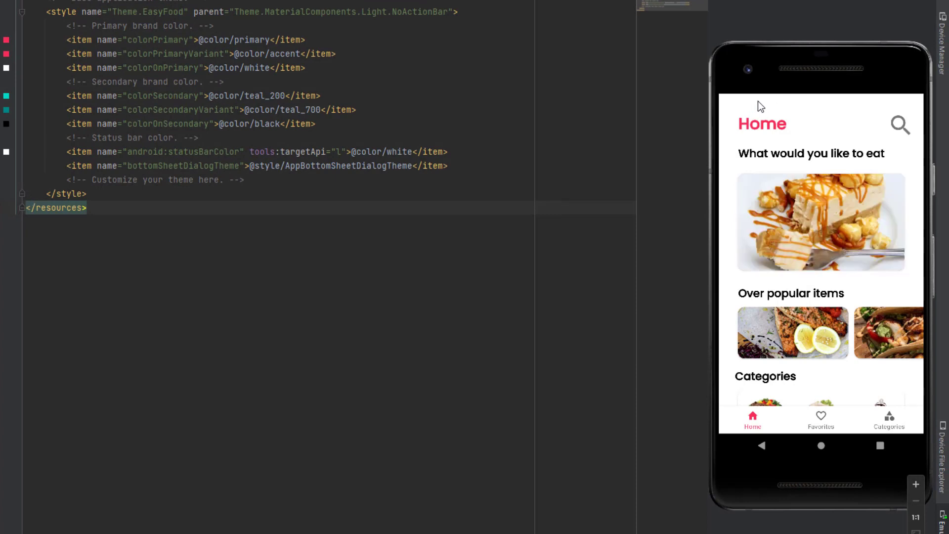
{"action": "mouse_move", "coordinate": [736, 103]}
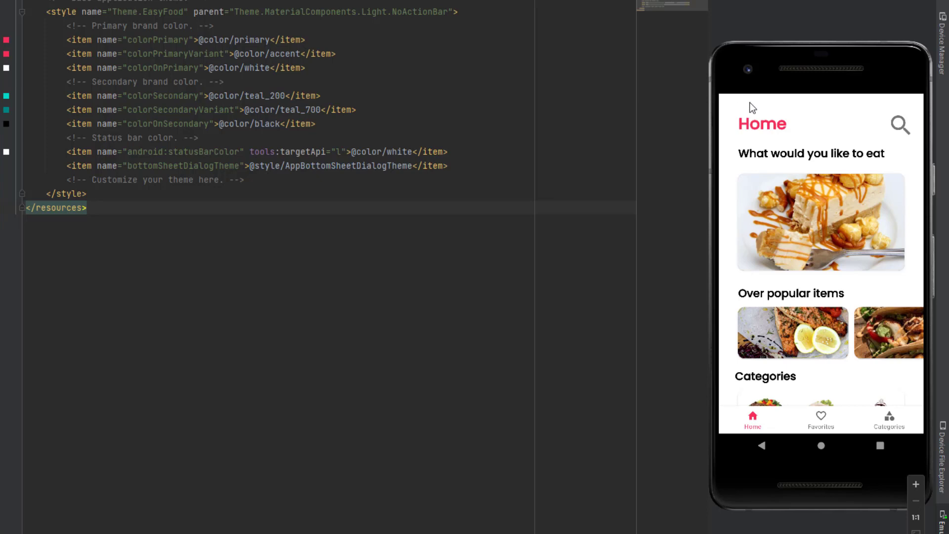
Add an android:windowLightStatusBar item set to true below bottomSheetDialogTheme in themes.xml
{"action": "left_click", "coordinate": [448, 166]}
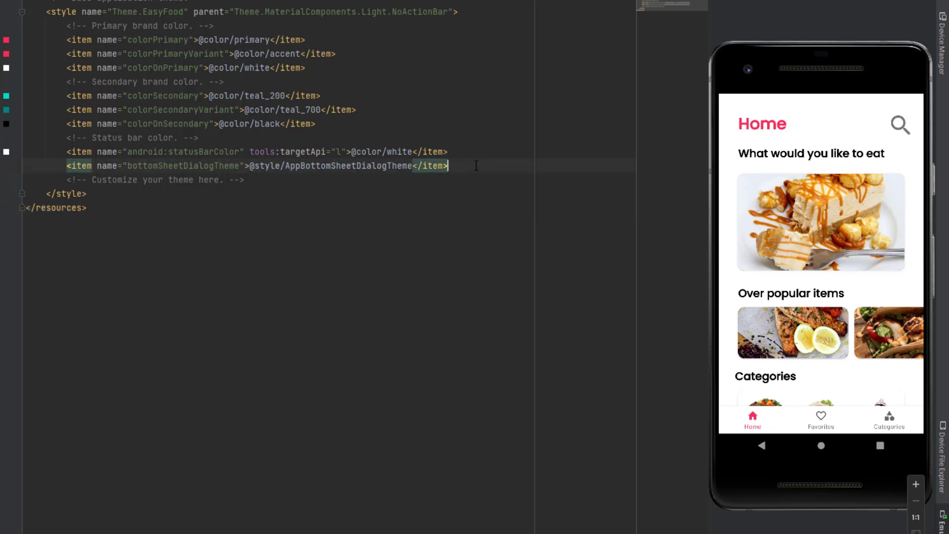
{"action": "key", "text": "Enter"}
{"action": "type", "text": "<item name=\"a"}
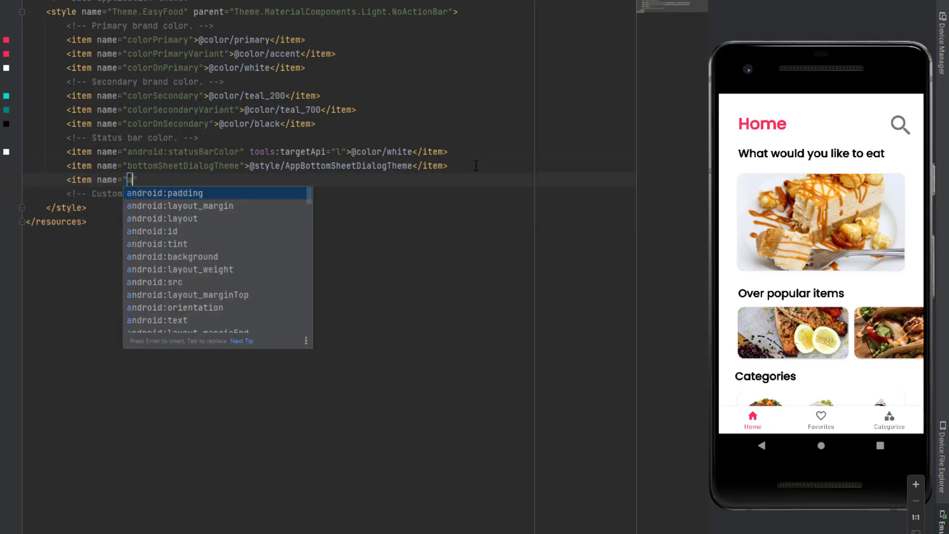
{"action": "type", "text": "android:"}
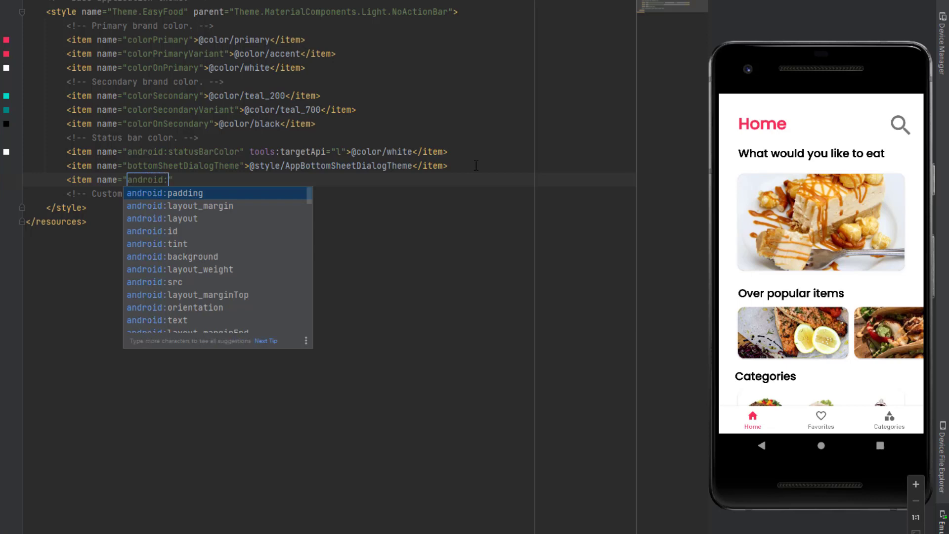
{"action": "type", "text": "wi"}
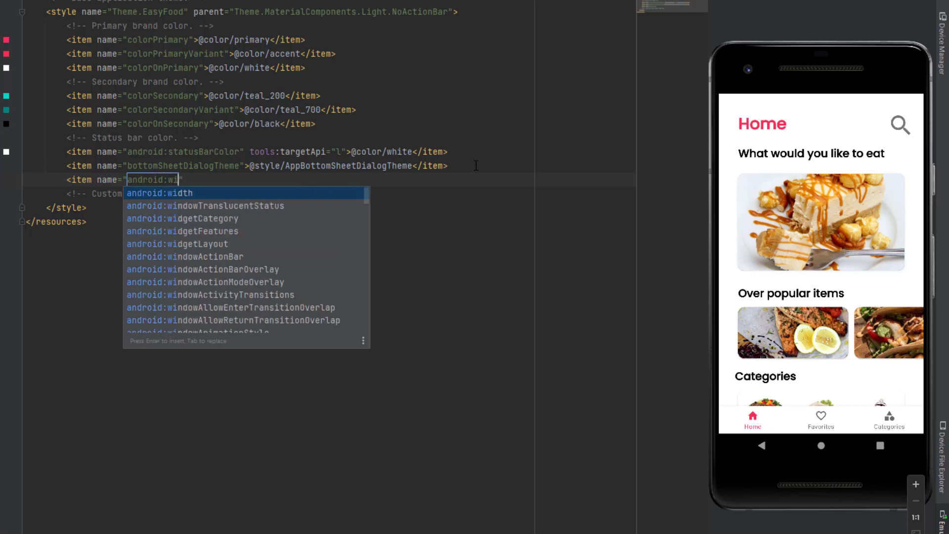
{"action": "type", "text": "ndow"}
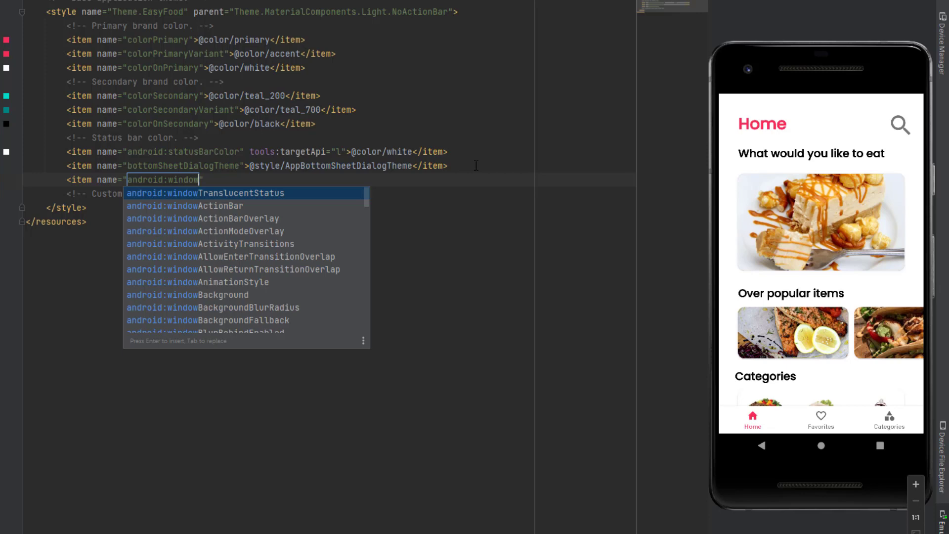
{"action": "type", "text": "StatusBar"}
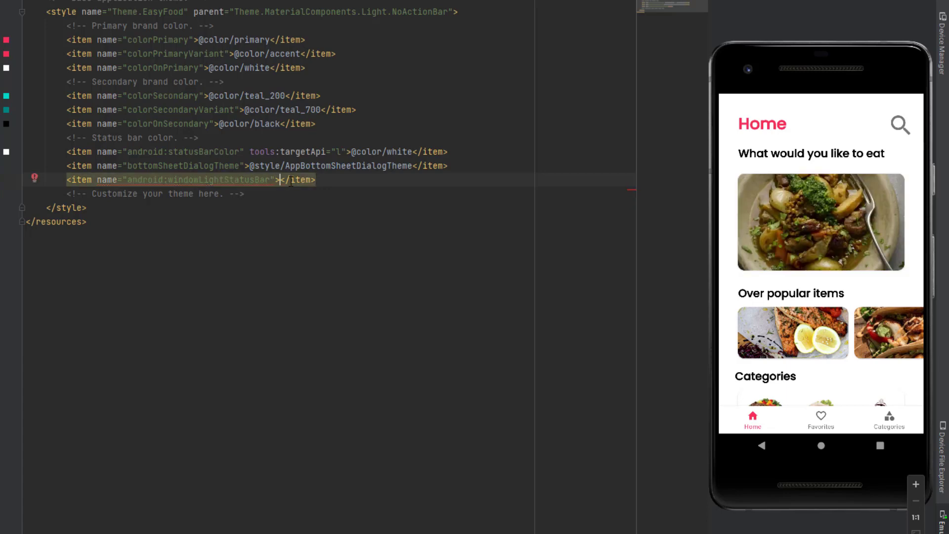
{"action": "type", "text": "true"}
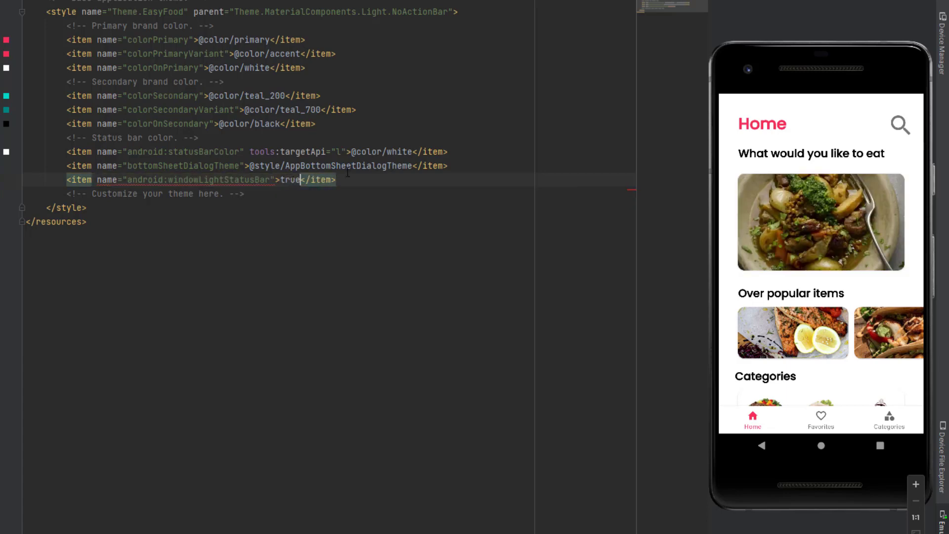
{"action": "double_click", "coordinate": [291, 179]}
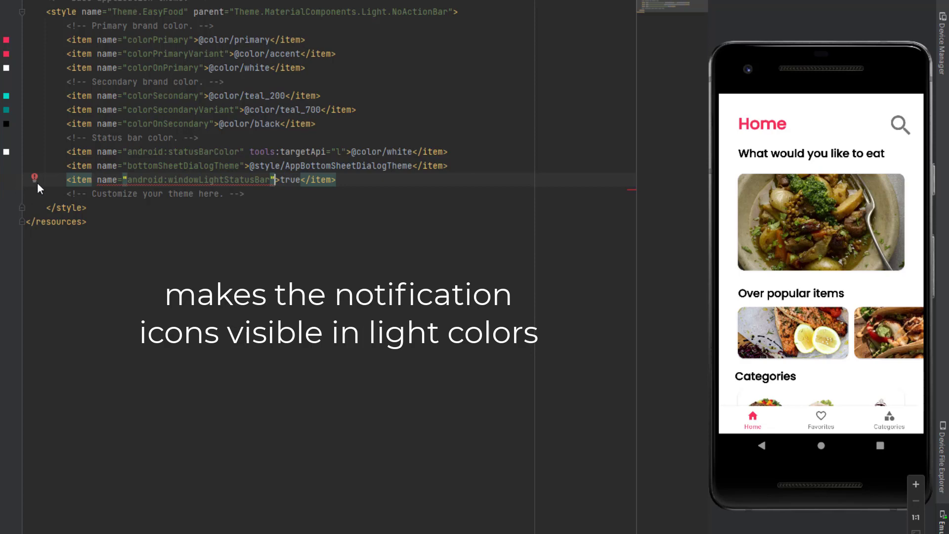
Review the lightbulb quick fixes for the windowLightStatusBar API-level warning
{"action": "left_click", "coordinate": [33, 176]}
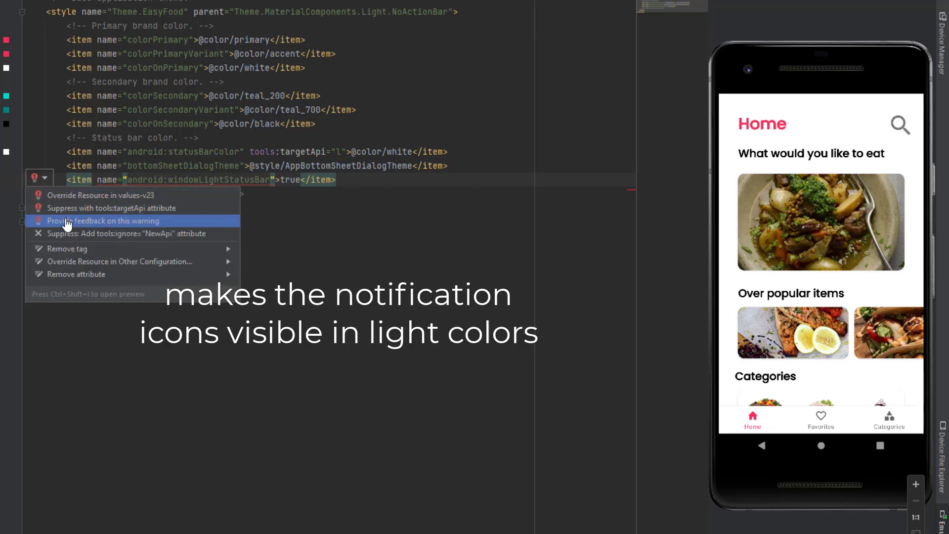
{"action": "left_click", "coordinate": [106, 208]}
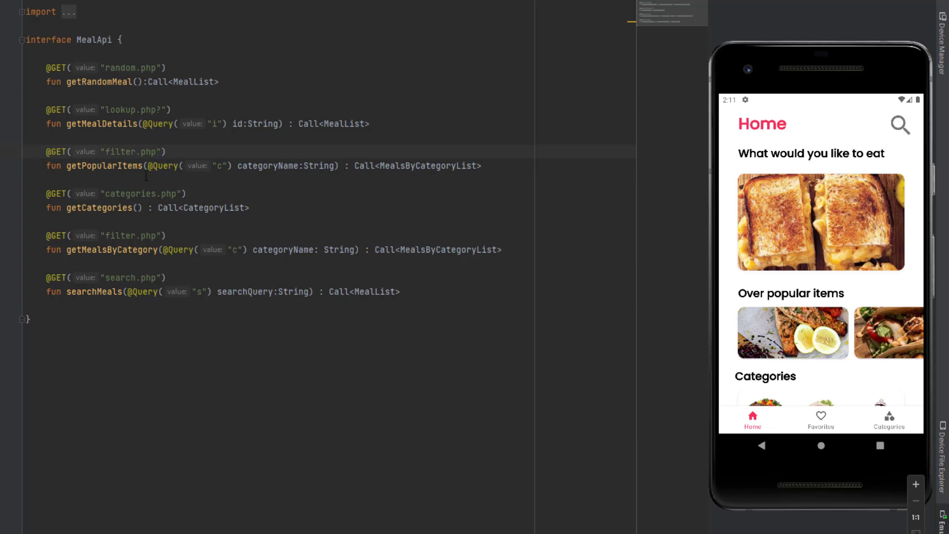
{"action": "left_click_drag", "start_coordinate": [144, 165], "coordinate": [339, 165]}
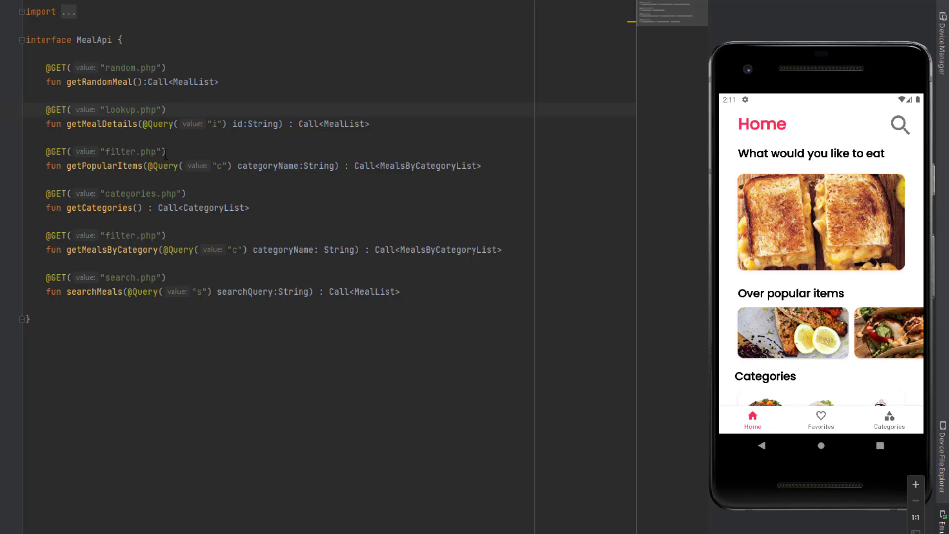
{"action": "double_click", "coordinate": [130, 152]}
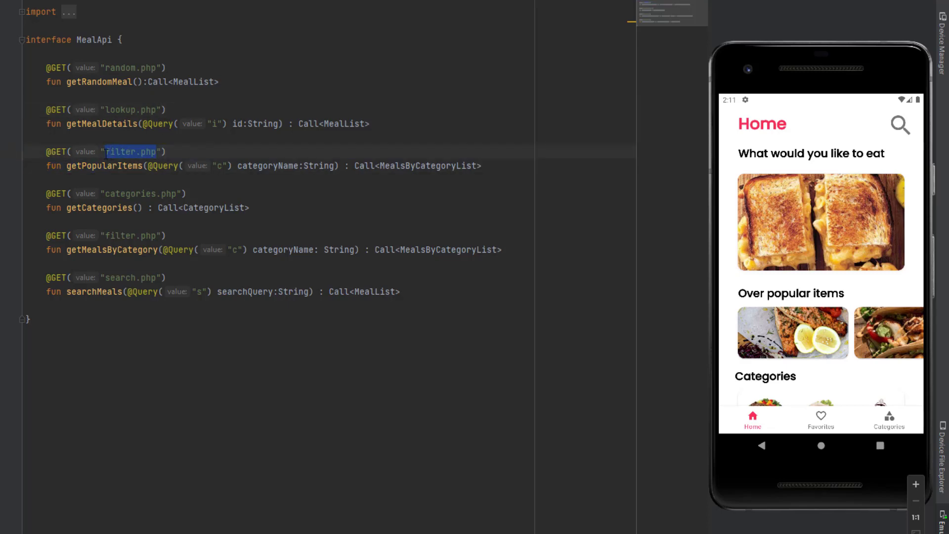
{"action": "left_click", "coordinate": [155, 152]}
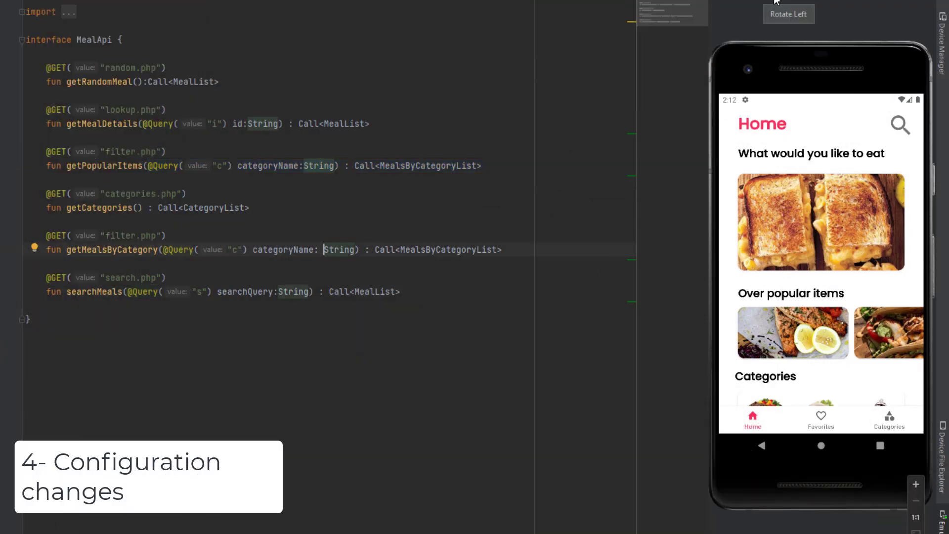
Rotate the emulator to landscape and scroll Home to reveal a different featured meal
{"action": "left_click", "coordinate": [789, 13]}
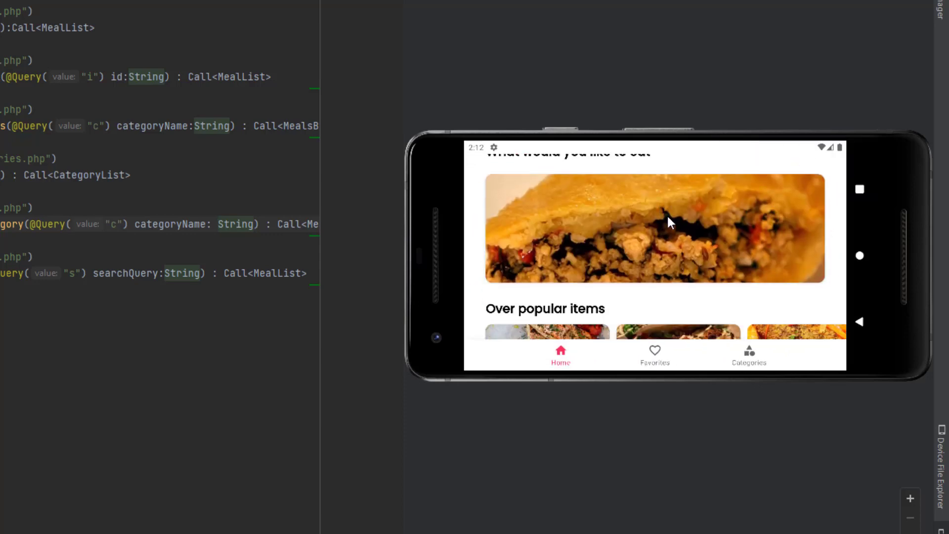
{"action": "scroll", "scroll_direction": "down", "scroll_amount": 3}
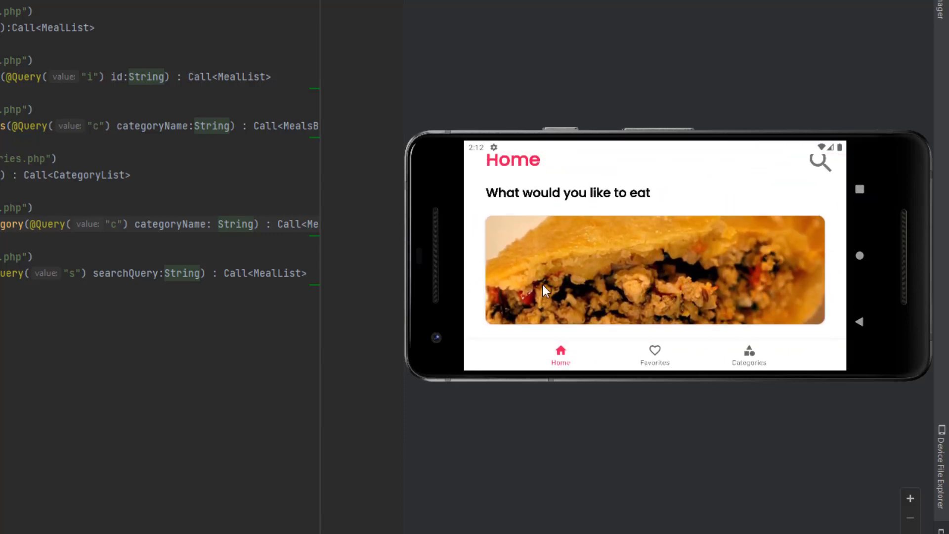
{"action": "scroll", "scroll_direction": "down", "scroll_amount": 3}
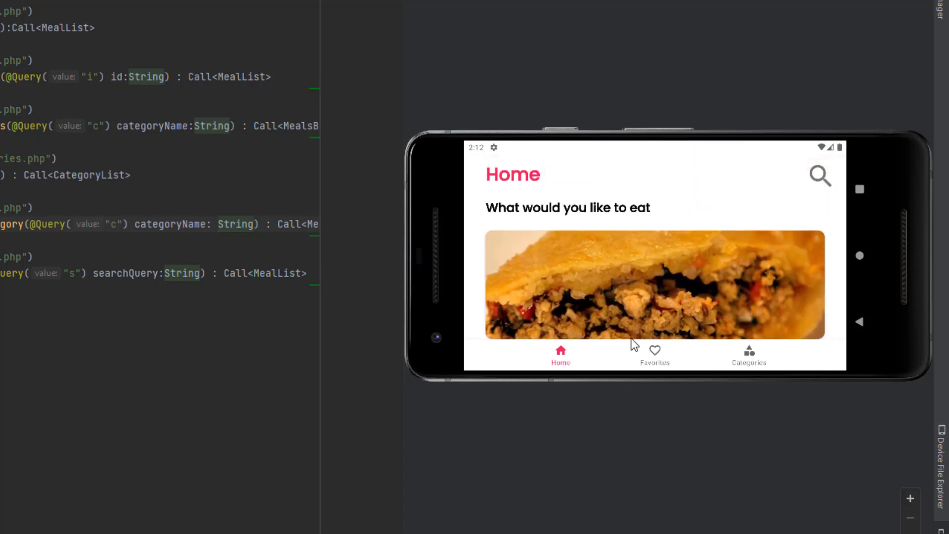
{"action": "mouse_move", "coordinate": [585, 260]}
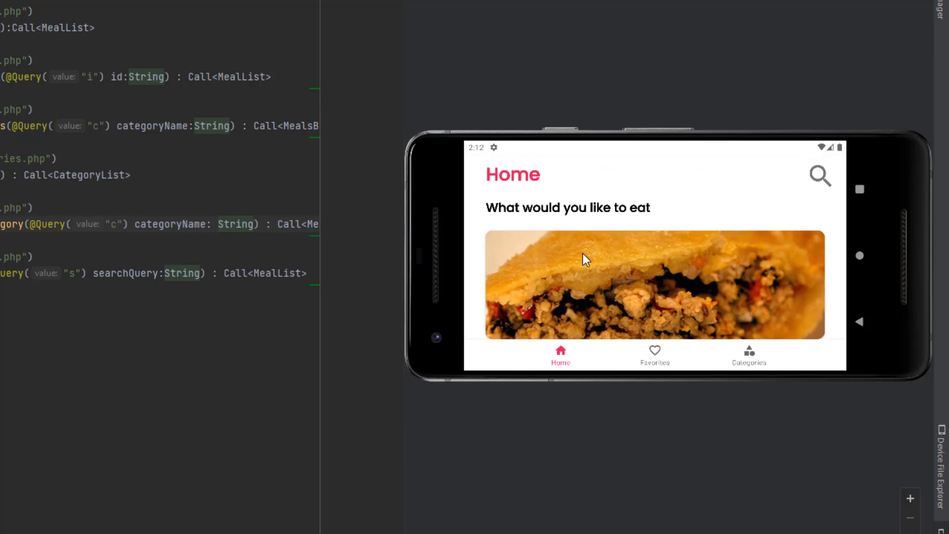
{"action": "mouse_move", "coordinate": [409, 103]}
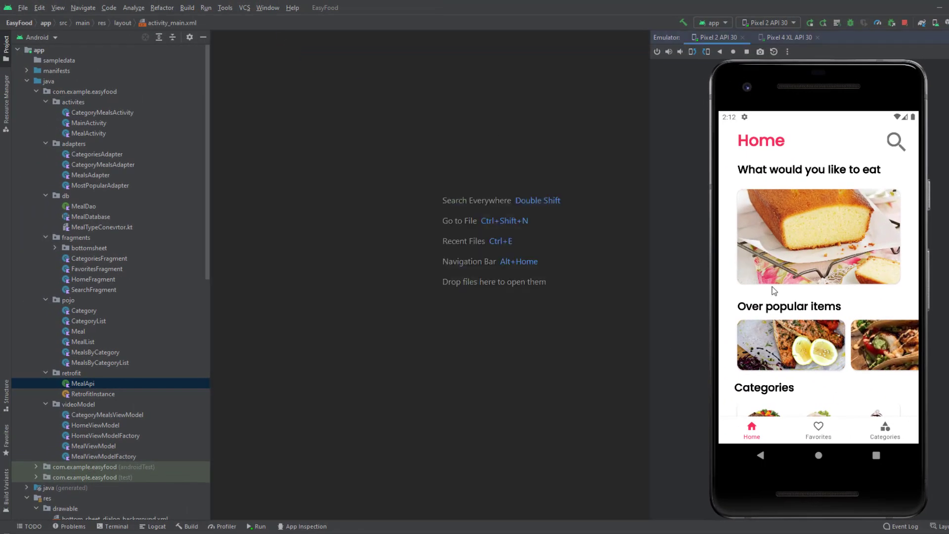
{"action": "mouse_move", "coordinate": [284, 439]}
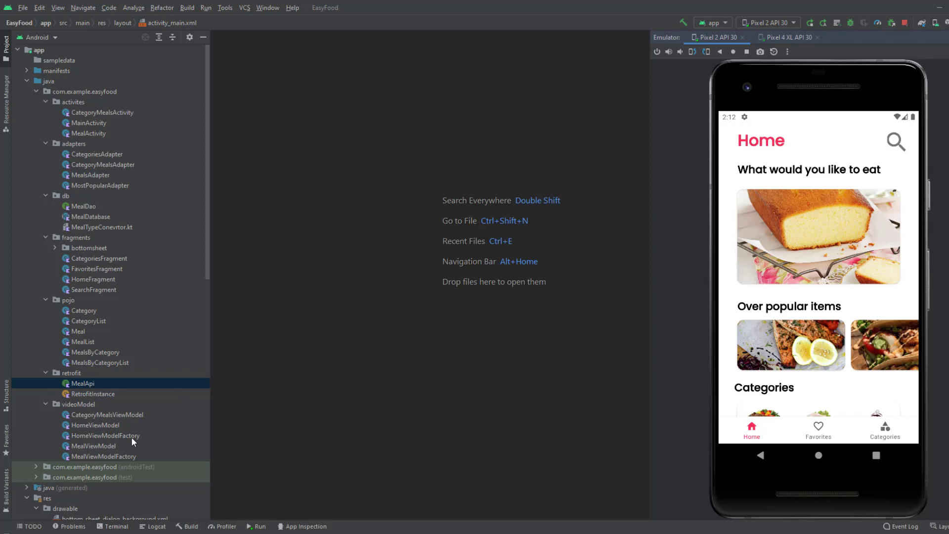
Open HomeViewModel.kt from the videoModel package in the Project panel
{"action": "scroll", "scroll_direction": "down", "scroll_amount": 3}
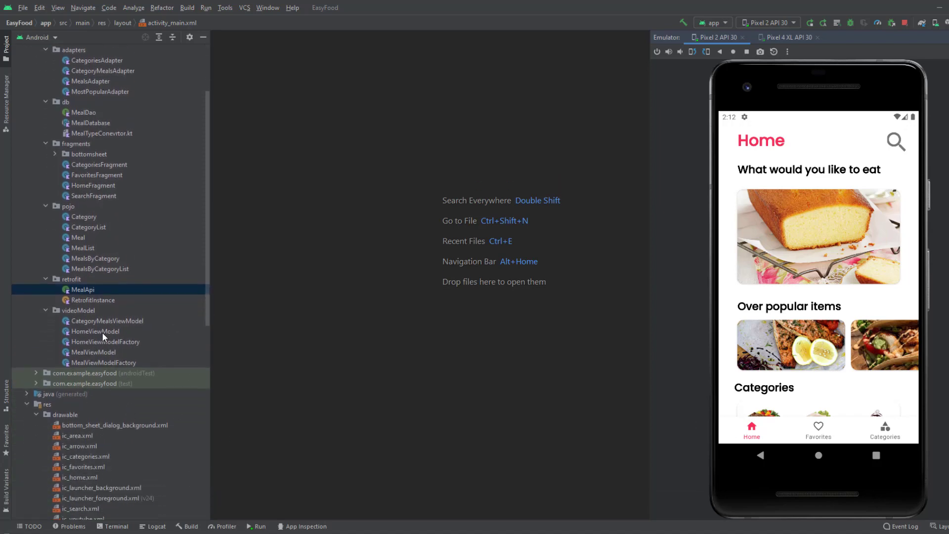
{"action": "double_click", "coordinate": [95, 332]}
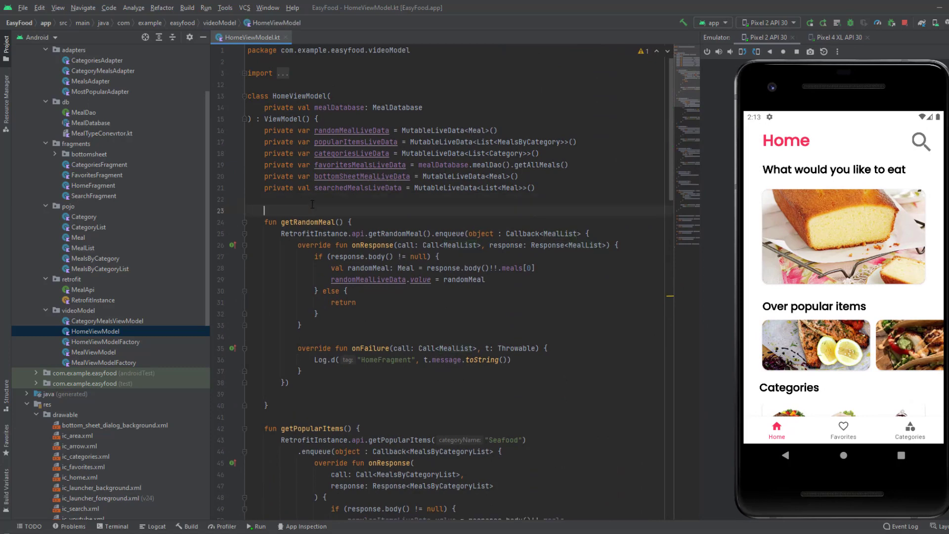
Add init { getRandomMeal() } to HomeViewModel, then switch to HomeFragment.kt
{"action": "type", "text": "init {"}
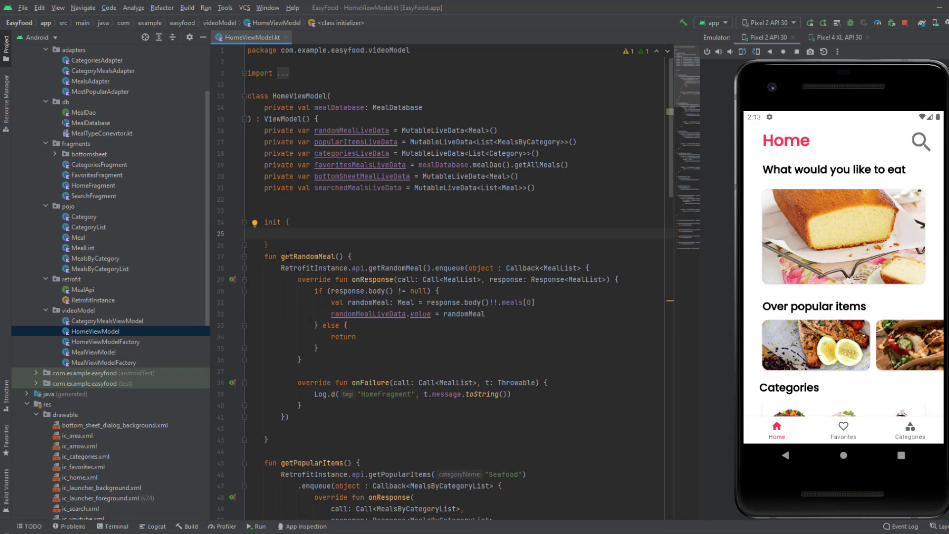
{"action": "type", "text": "getRandomMeal()"}
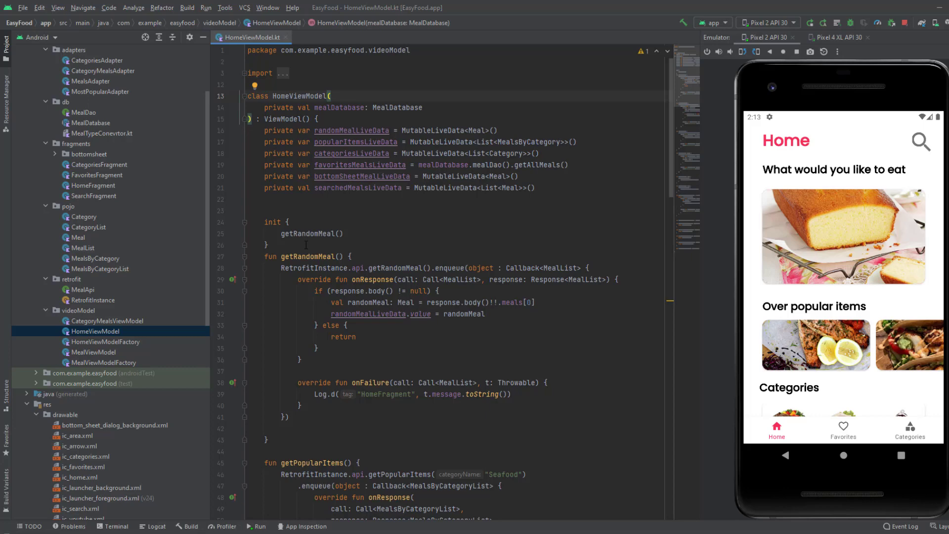
{"action": "double_click", "coordinate": [308, 234]}
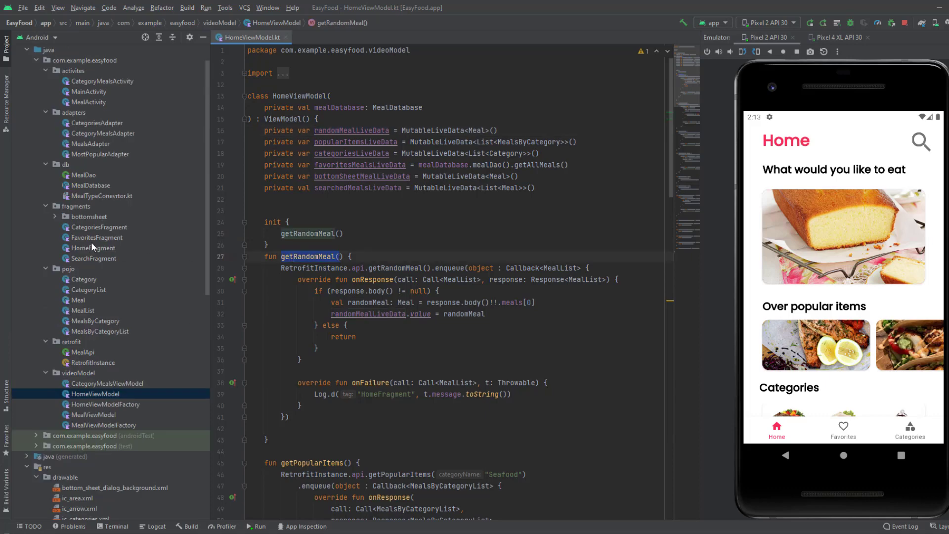
{"action": "left_click", "coordinate": [93, 248]}
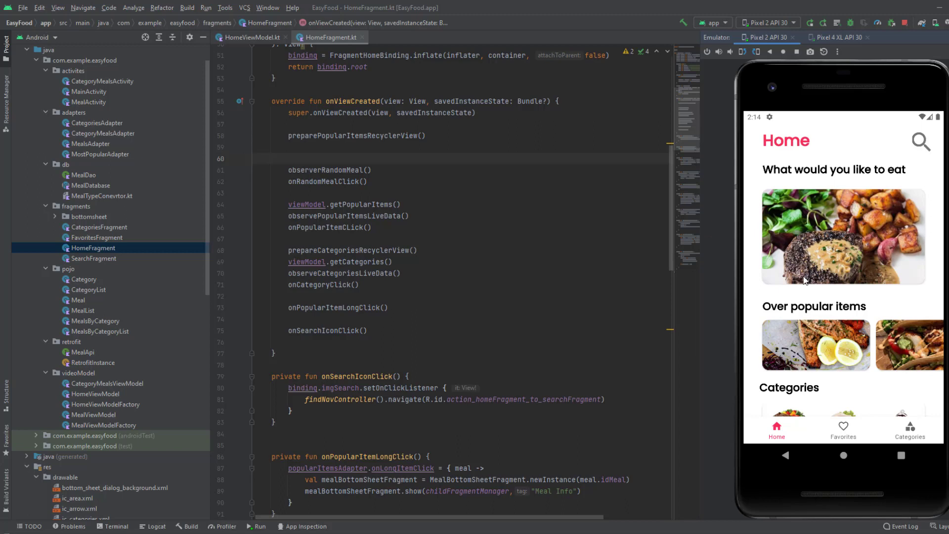
{"action": "mouse_move", "coordinate": [794, 289]}
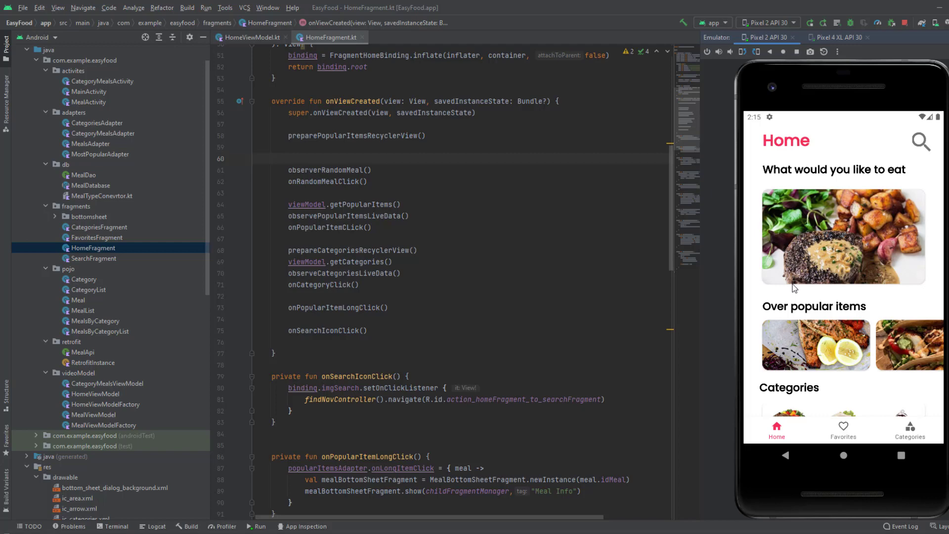
{"action": "mouse_move", "coordinate": [798, 289]}
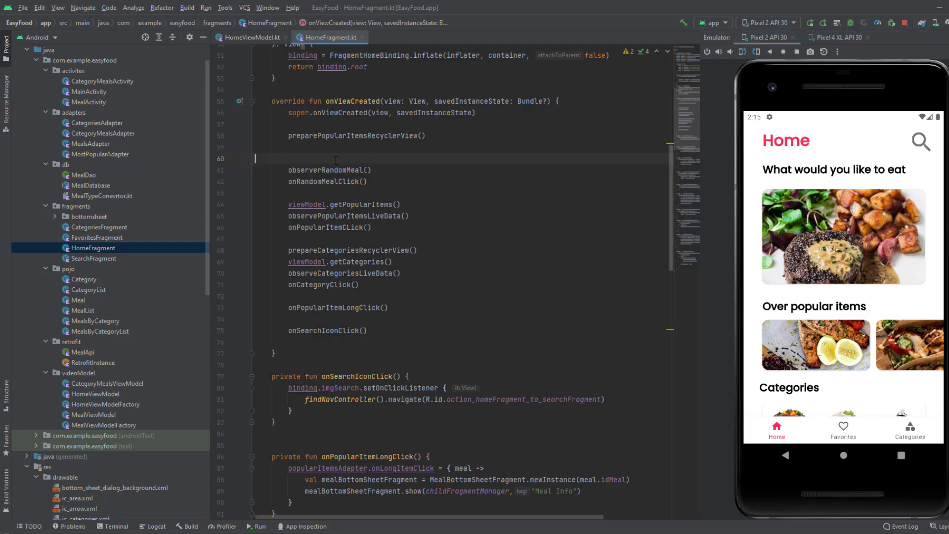
Insert viewModel.getRandomMeal() just above observerRandomMeal() in HomeFragment's onViewCreated
{"action": "type", "text": "viewModel.getRandomMeal()"}
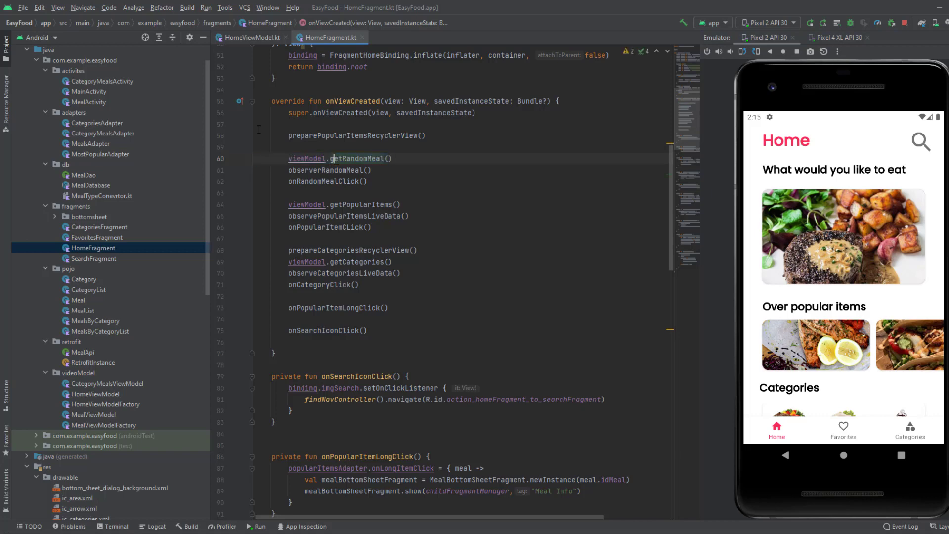
{"action": "mouse_move", "coordinate": [253, 38]}
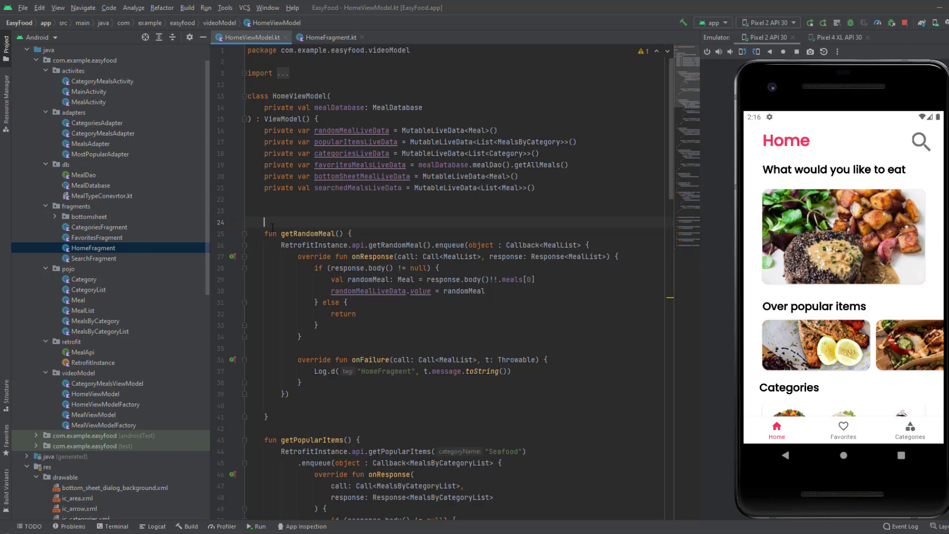
Declare a nullable saveSateRandomMeal: Meal? = null field in HomeViewModel
{"action": "type", "text": "val"}
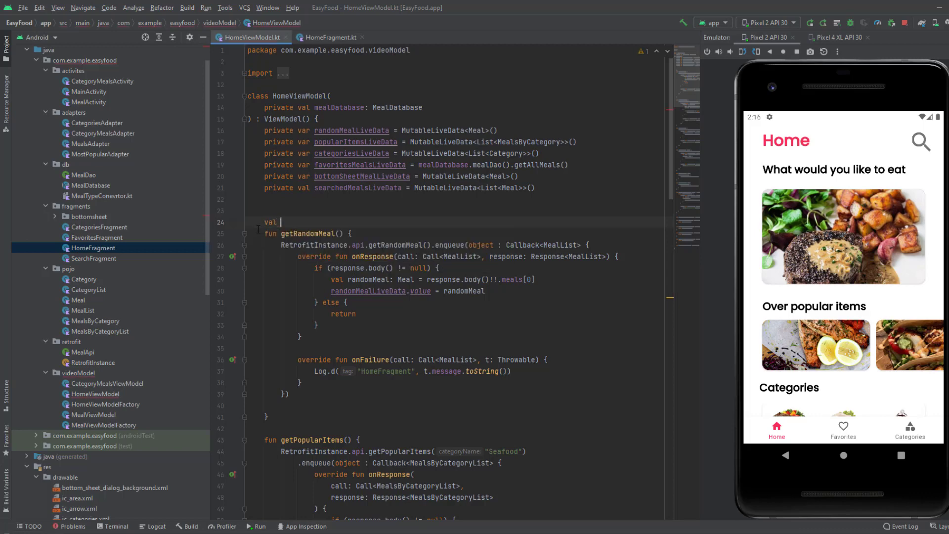
{"action": "type", "text": "saveS"}
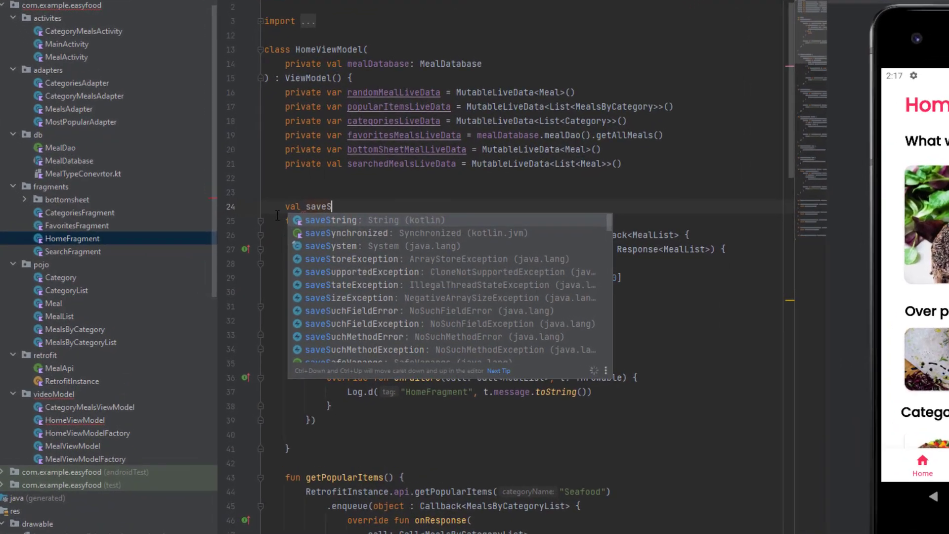
{"action": "type", "text": "ate"}
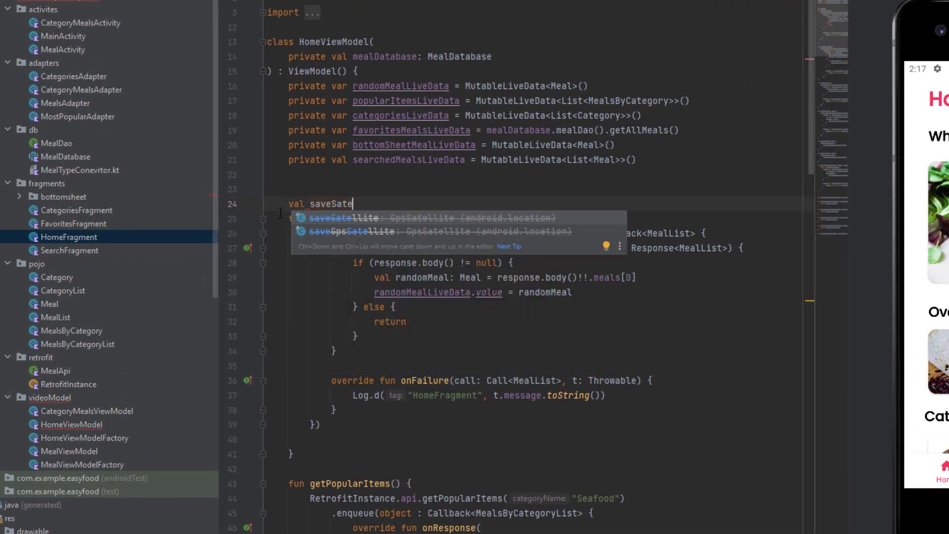
{"action": "type", "text": "RandomMeal : Meal"}
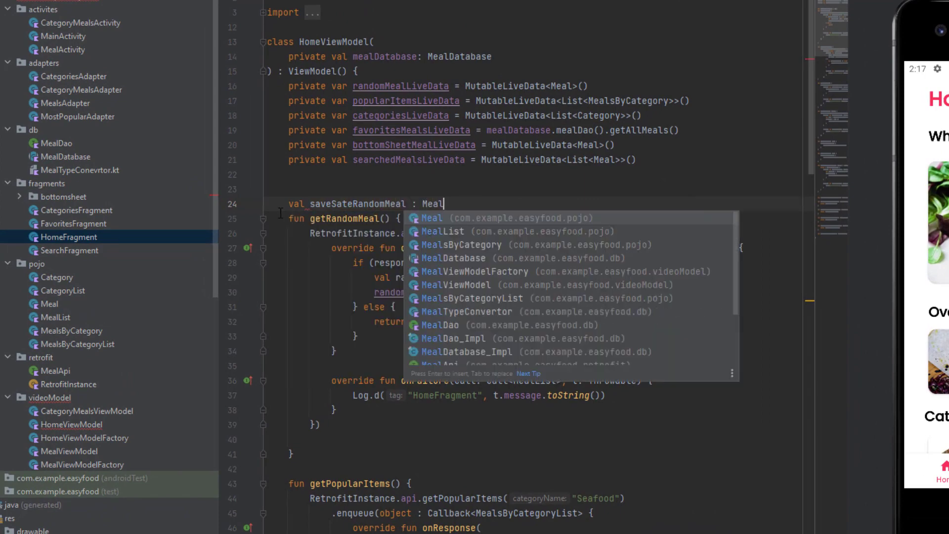
{"action": "type", "text": "?=n"}
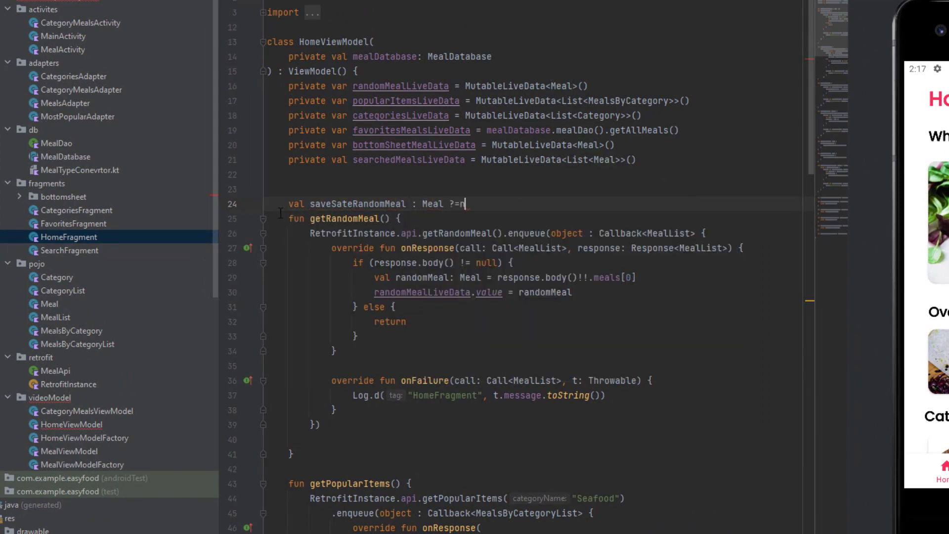
{"action": "type", "text": "ull"}
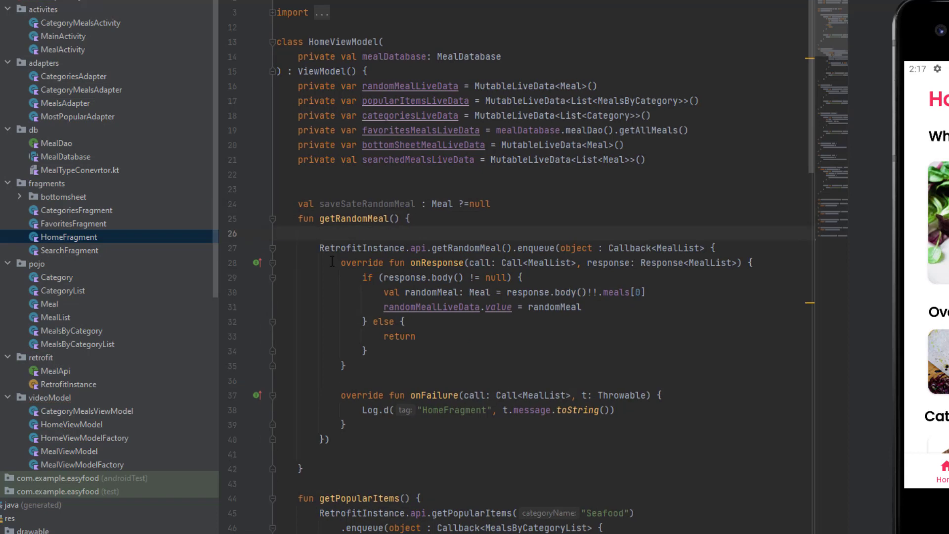
In getRandomMeal, post saveSateRandomMeal to randomMealLiveData and return early when it is set
{"action": "double_click", "coordinate": [364, 203]}
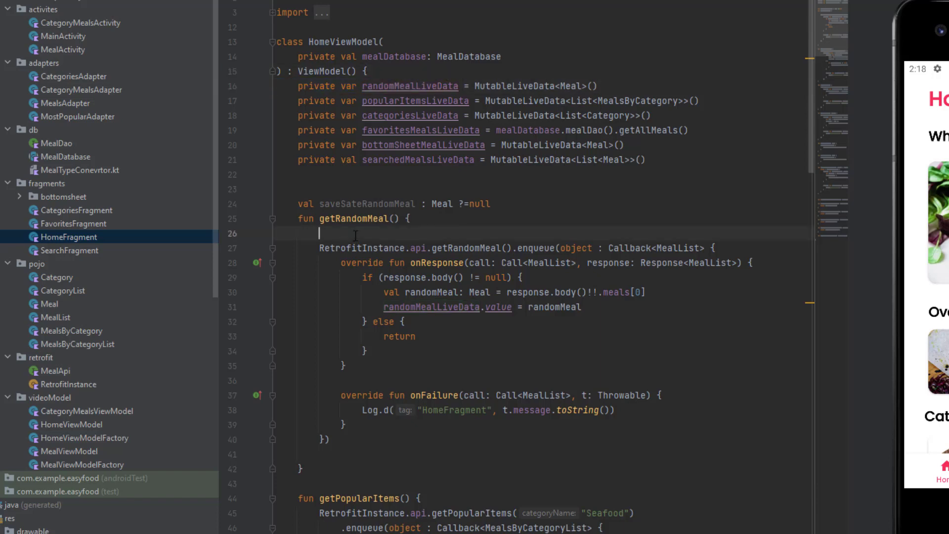
{"action": "type", "text": "saveSateRandomMeal?.let {"}
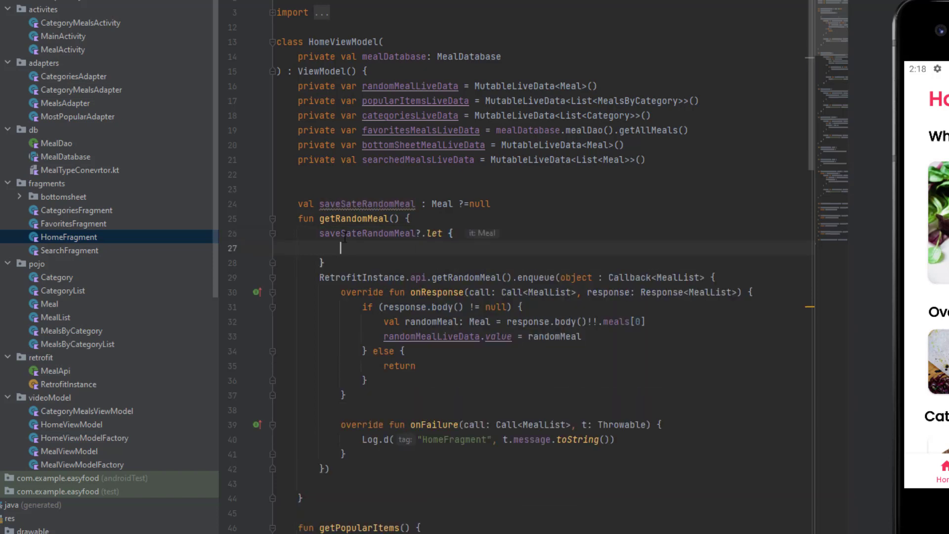
{"action": "left_click_drag", "start_coordinate": [448, 233], "coordinate": [324, 262]}
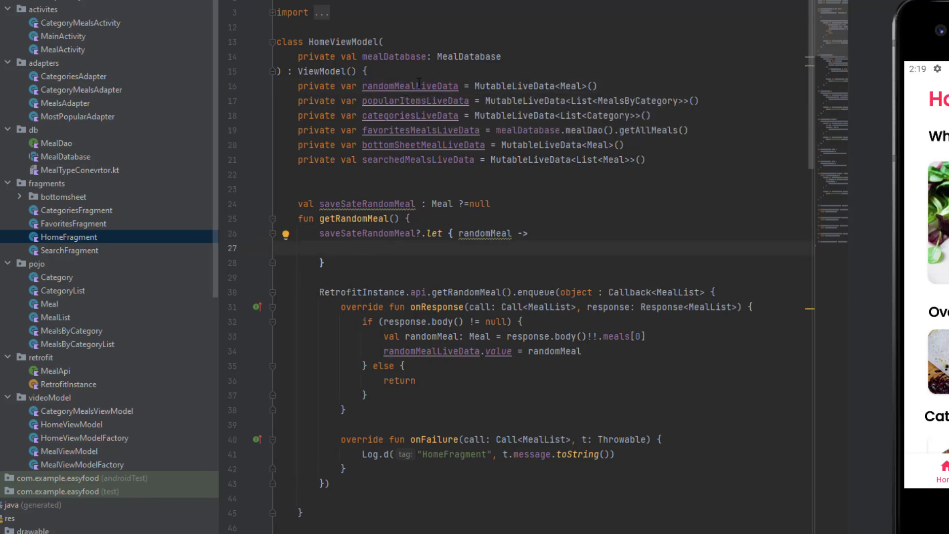
{"action": "type", "text": "ea"}
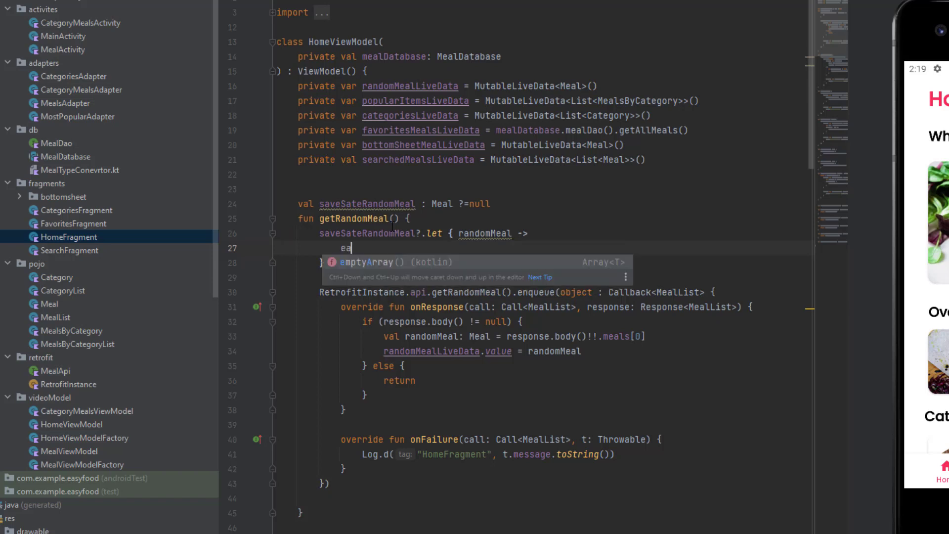
{"action": "type", "text": "rand"}
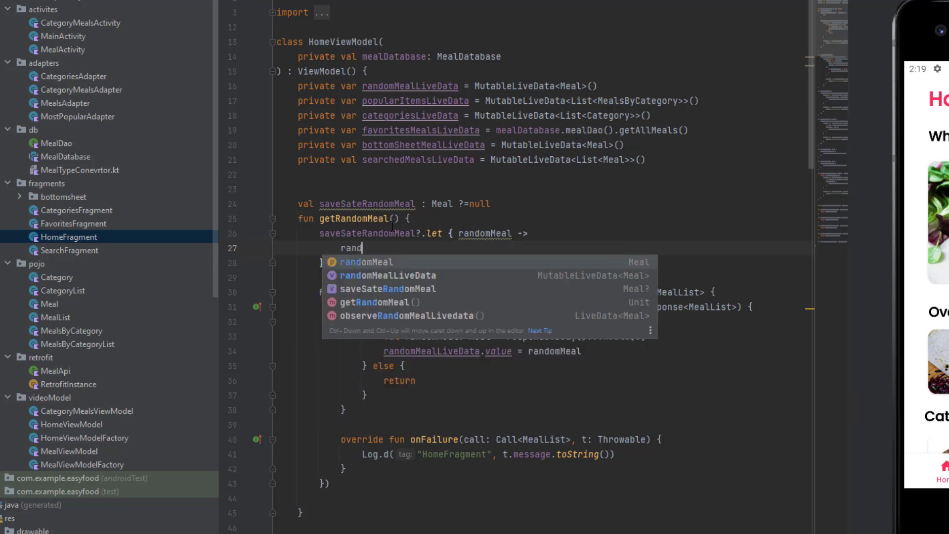
{"action": "type", "text": "d"}
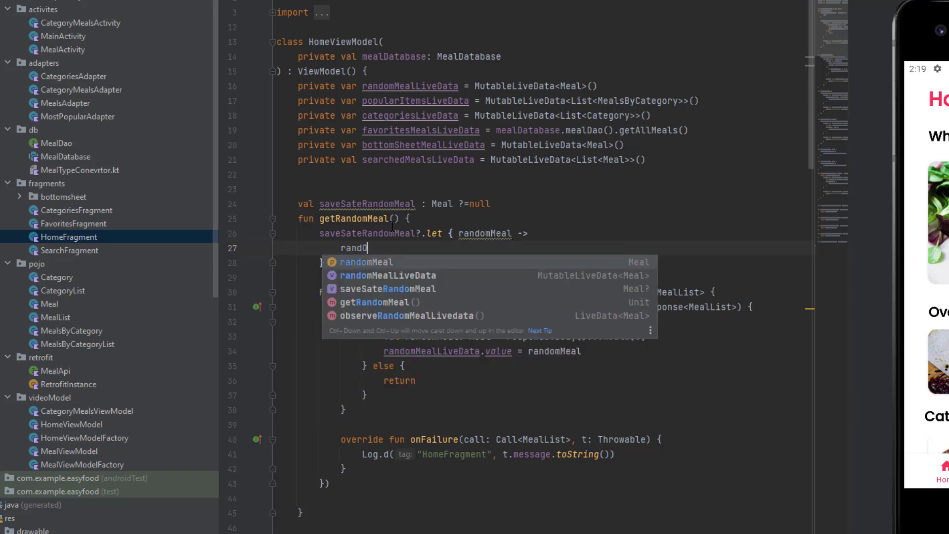
{"action": "type", "text": "MealLiveData.postValue("}
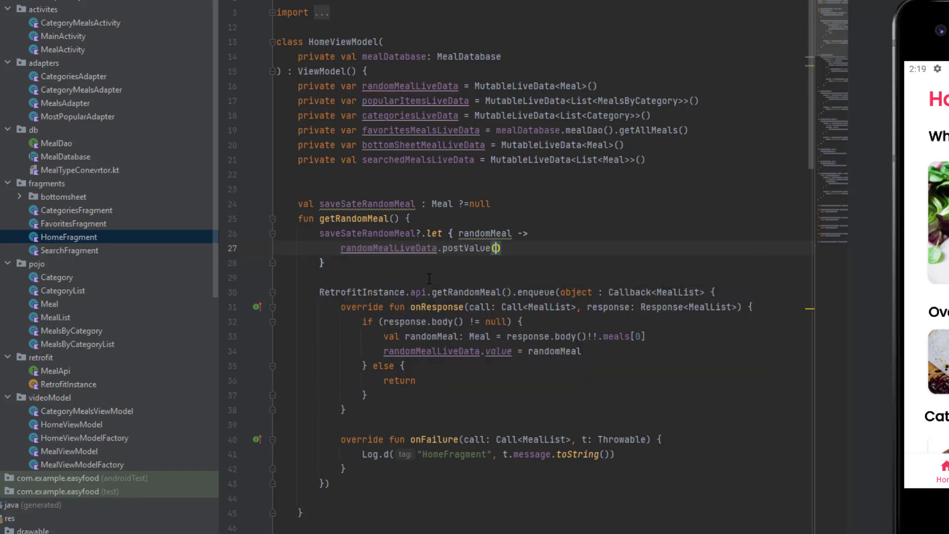
{"action": "type", "text": "randomMeal"}
{"action": "type", "text": "return"}
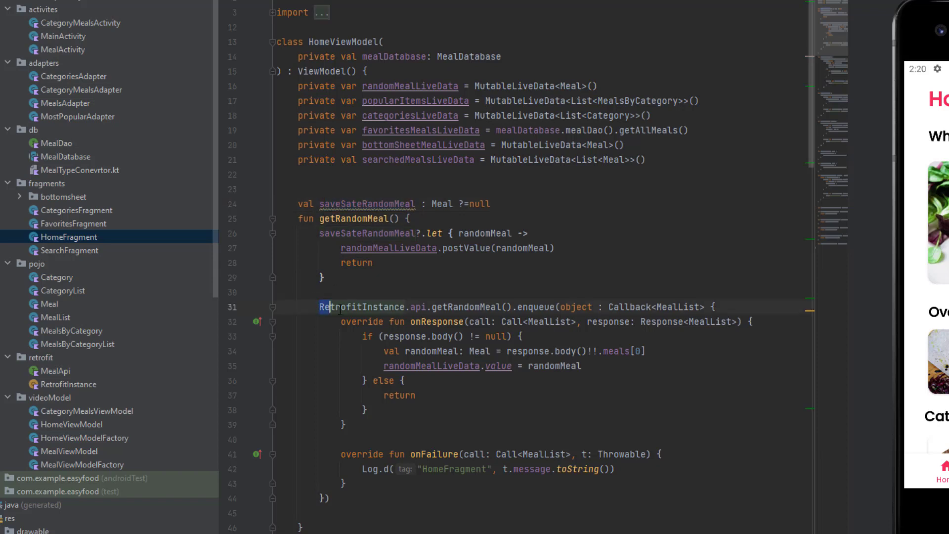
{"action": "left_click_drag", "start_coordinate": [319, 307], "coordinate": [331, 498]}
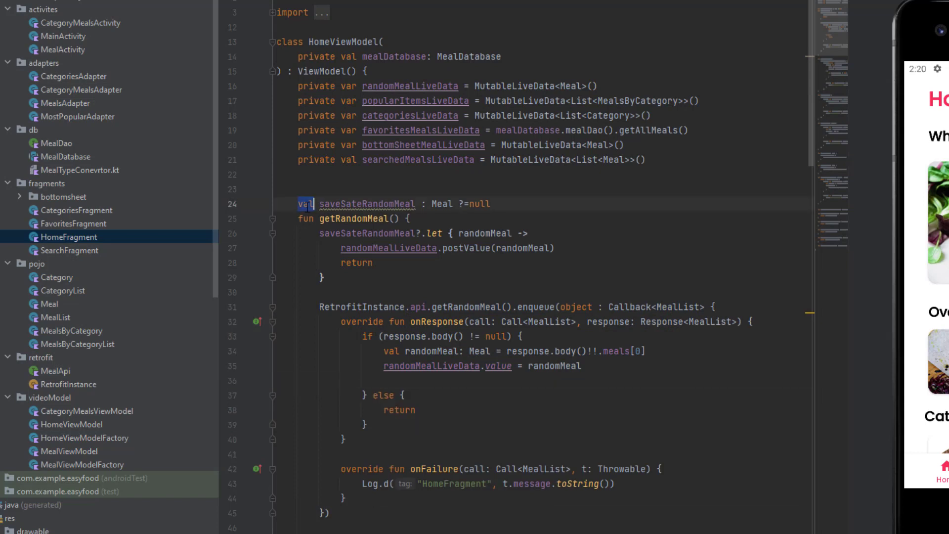
Make saveSateRandomMeal a private var and assign the fetched randomMeal to it in onResponse
{"action": "type", "text": "private var"}
{"action": "left_click", "coordinate": [543, 380]}
{"action": "type", "text": "sa"}
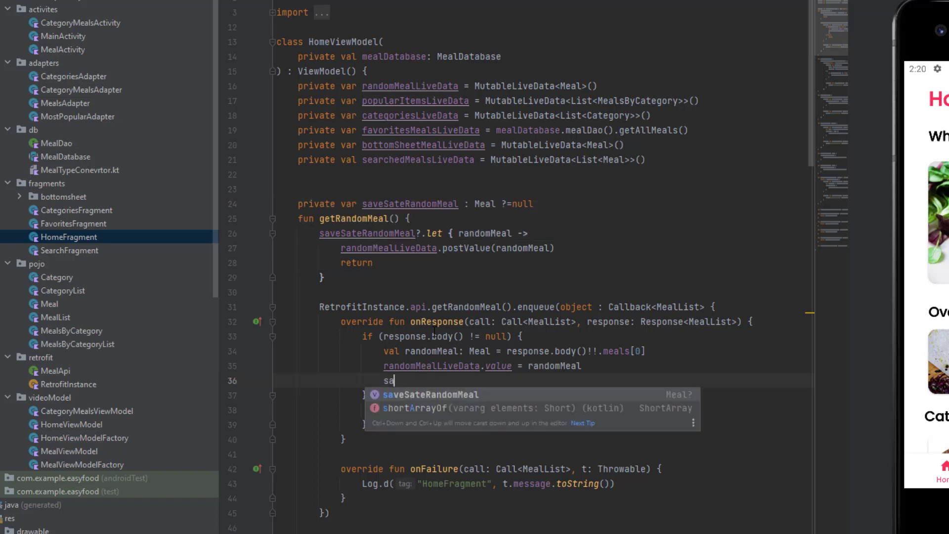
{"action": "type", "text": "veSateRandomMeal ="}
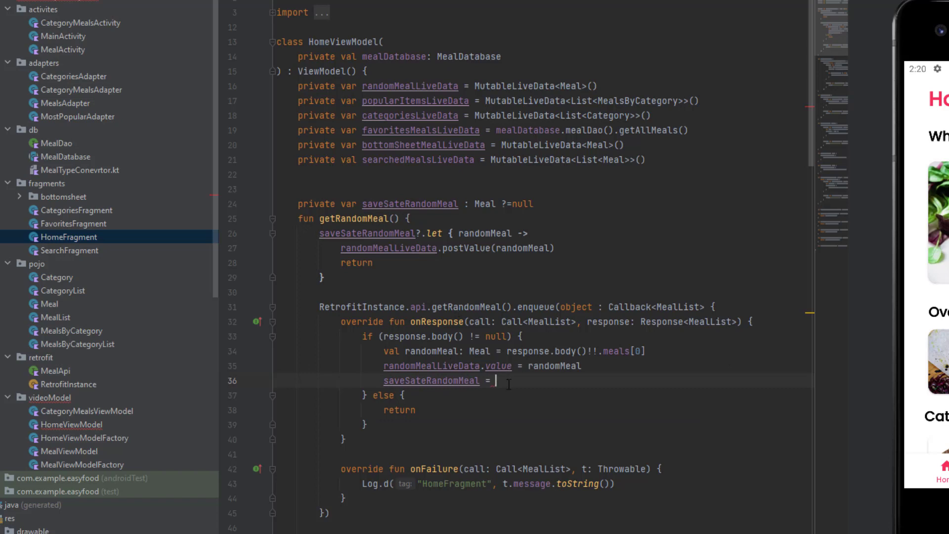
{"action": "type", "text": "randomMeal"}
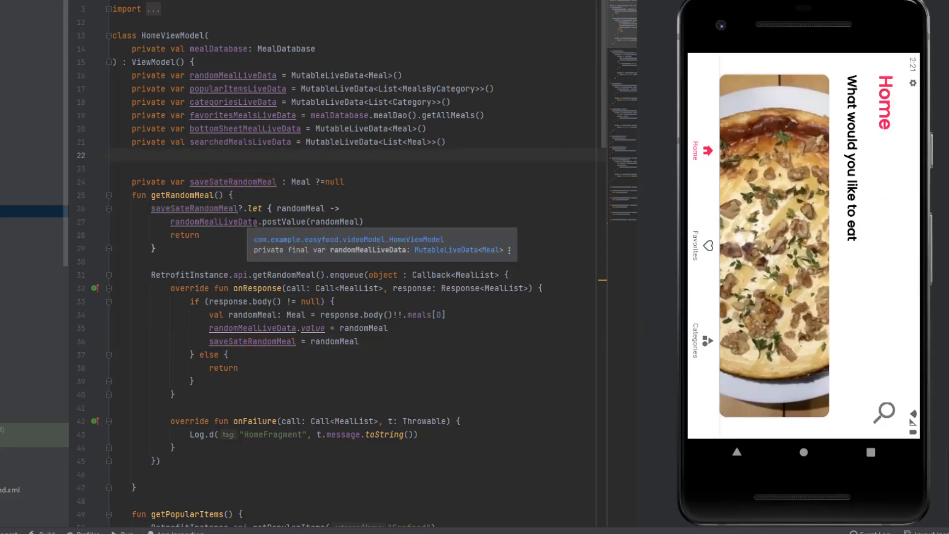
{"action": "mouse_move", "coordinate": [488, 217]}
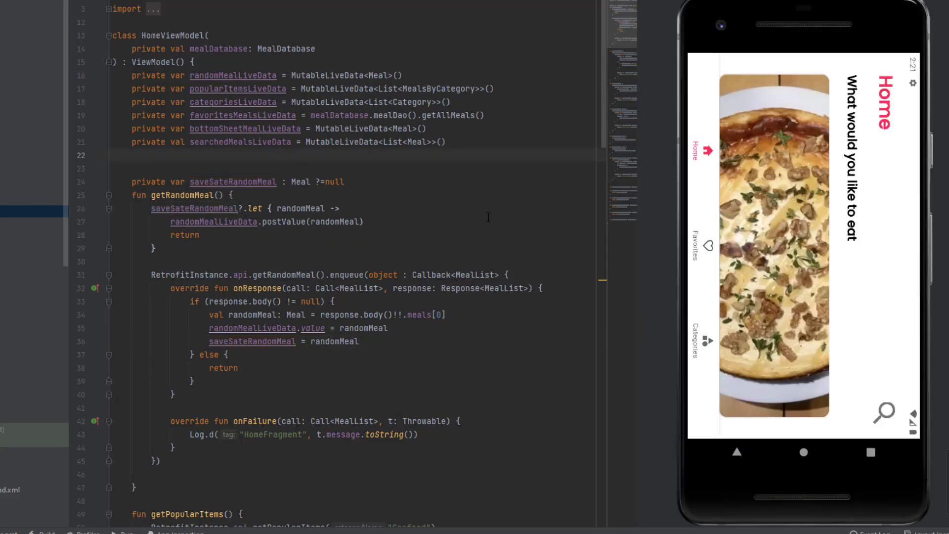